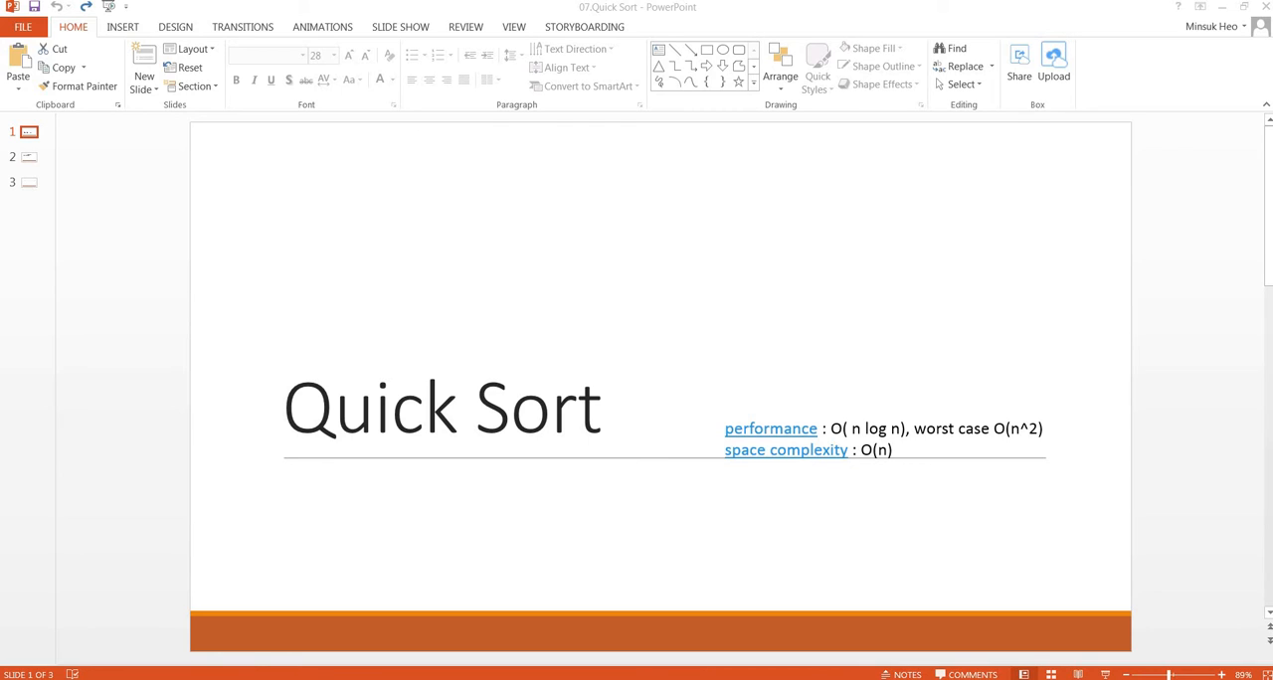
- Go to the Quick Sort slide showing the unsorted list 8 13 2 6 1 4 and its two steps
left_click(28, 155)
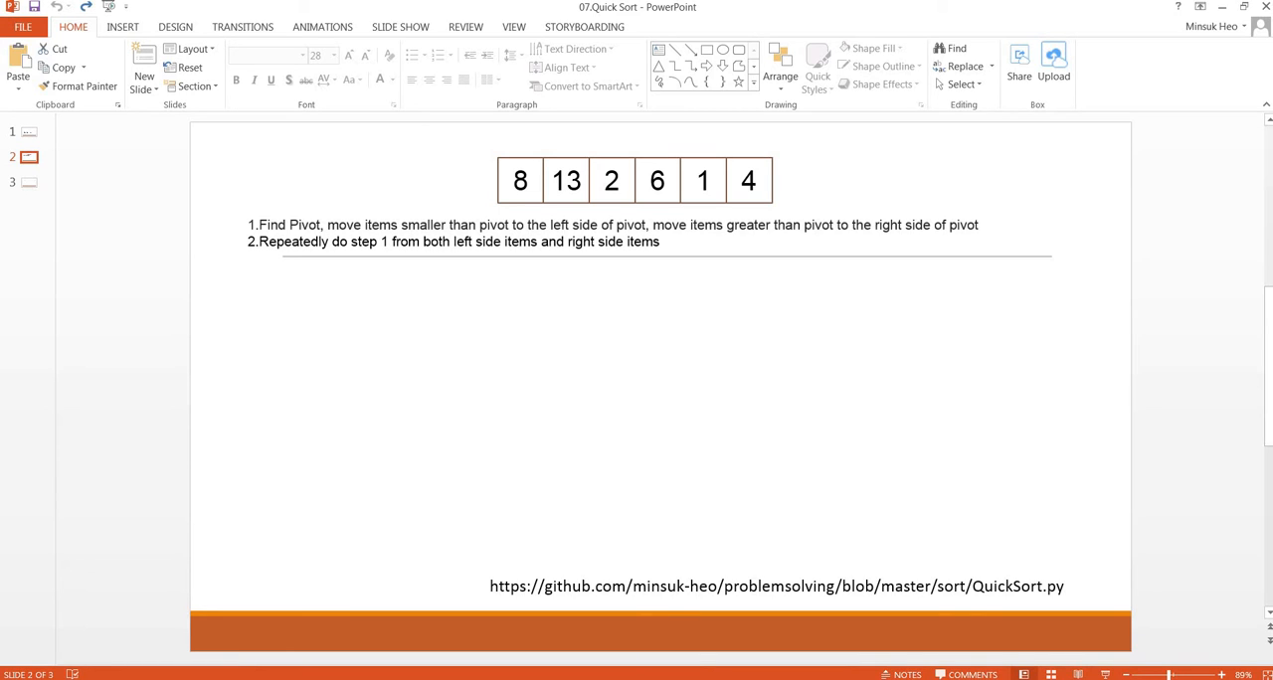
mouse_move(207, 259)
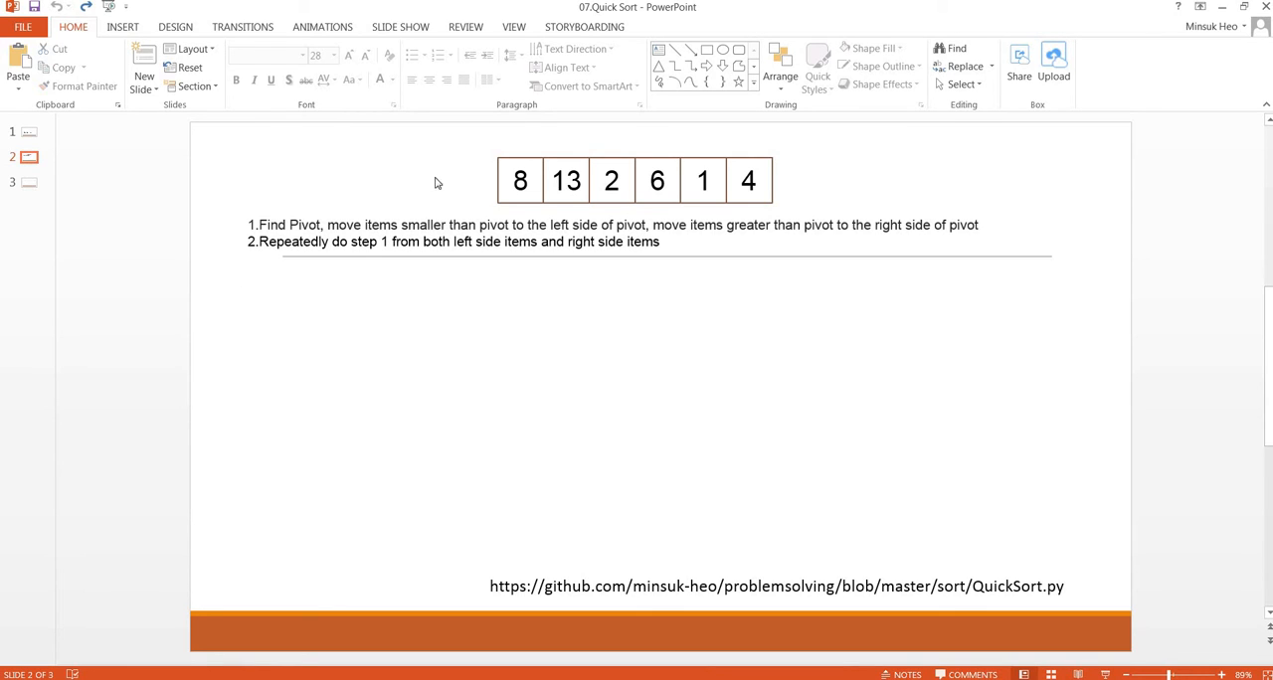
mouse_move(473, 152)
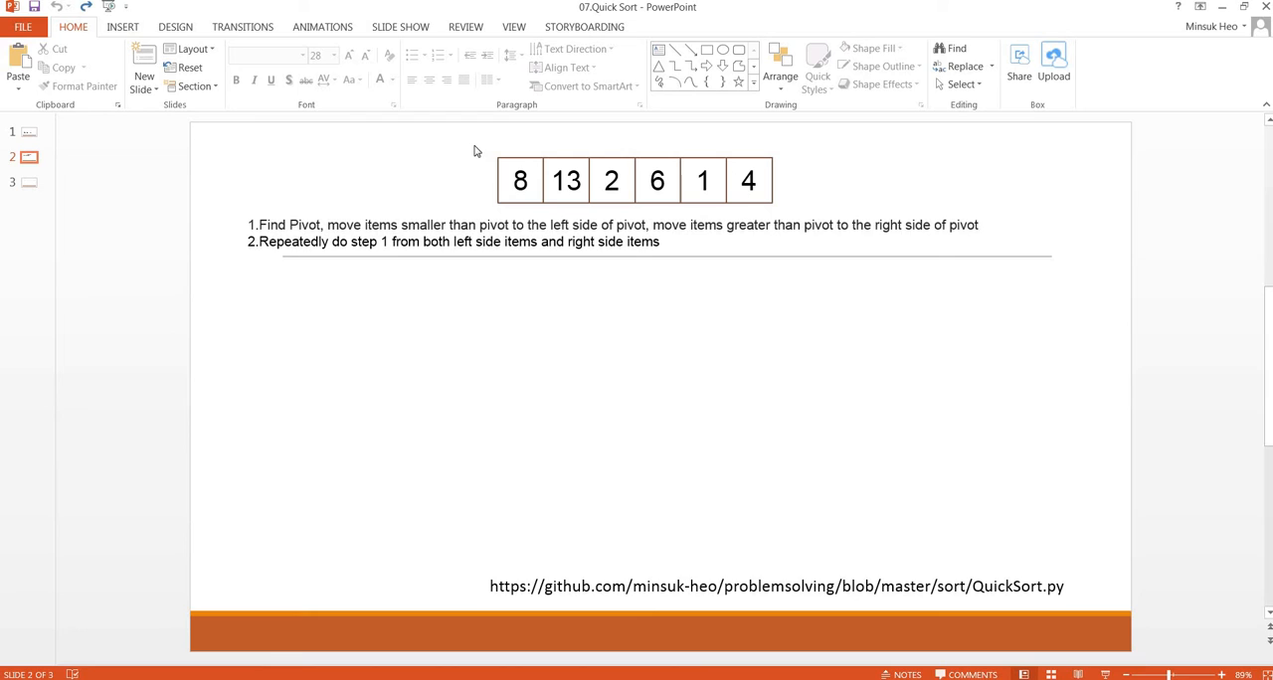
- Duplicate the 8 13 2 6 1 4 row below the steps and mark the pivot 4 in red
left_click(633, 181)
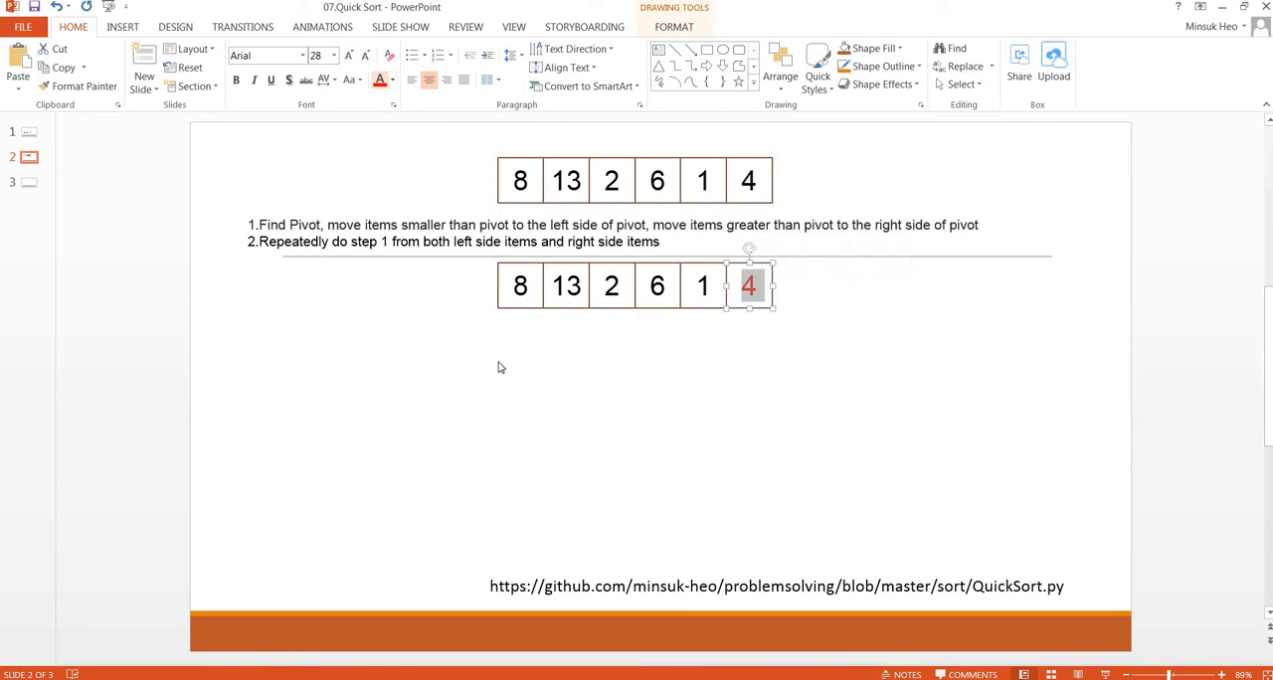
left_click(122, 27)
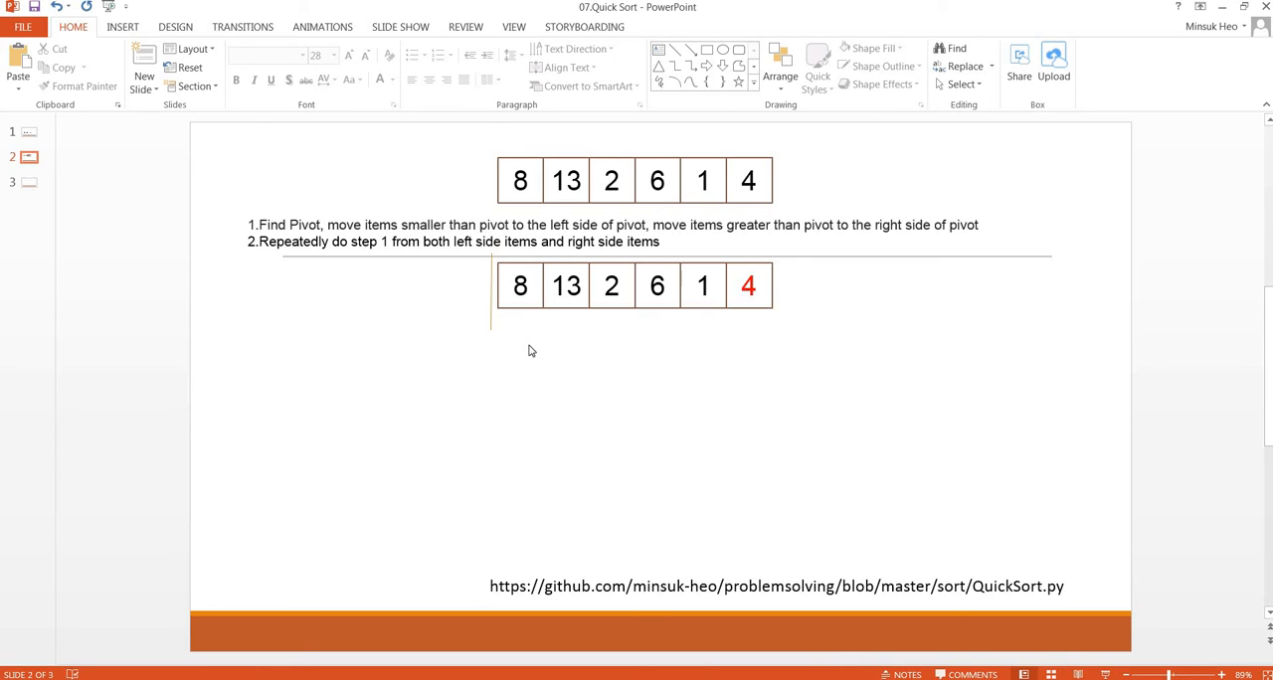
mouse_move(505, 338)
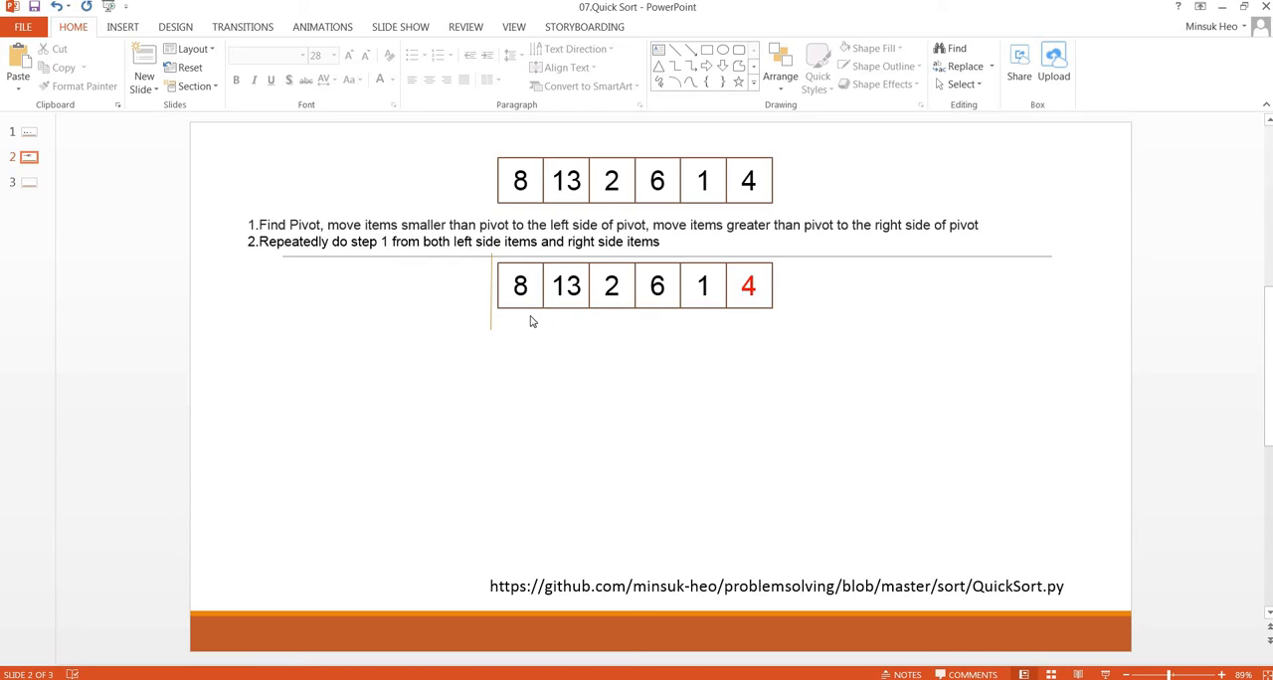
- Move the 2 box to the front so the lower row reads 2 13 8 6 1 4 with the divider after it
left_click(519, 286)
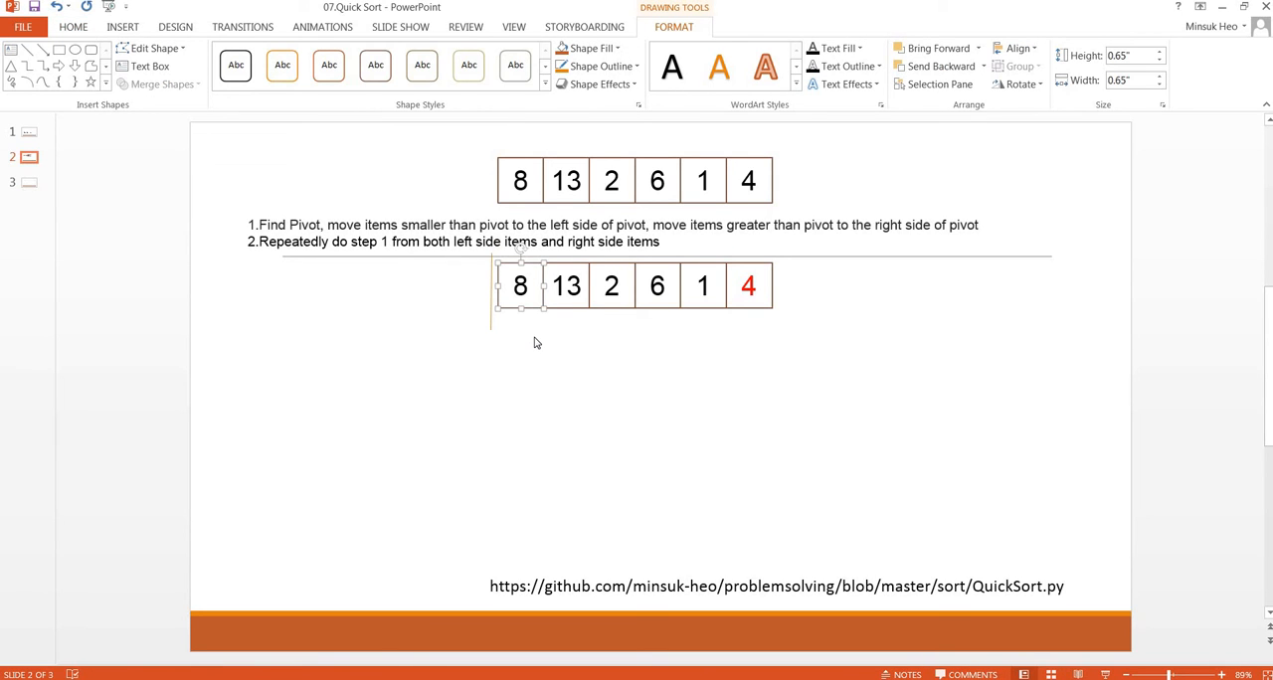
mouse_move(696, 354)
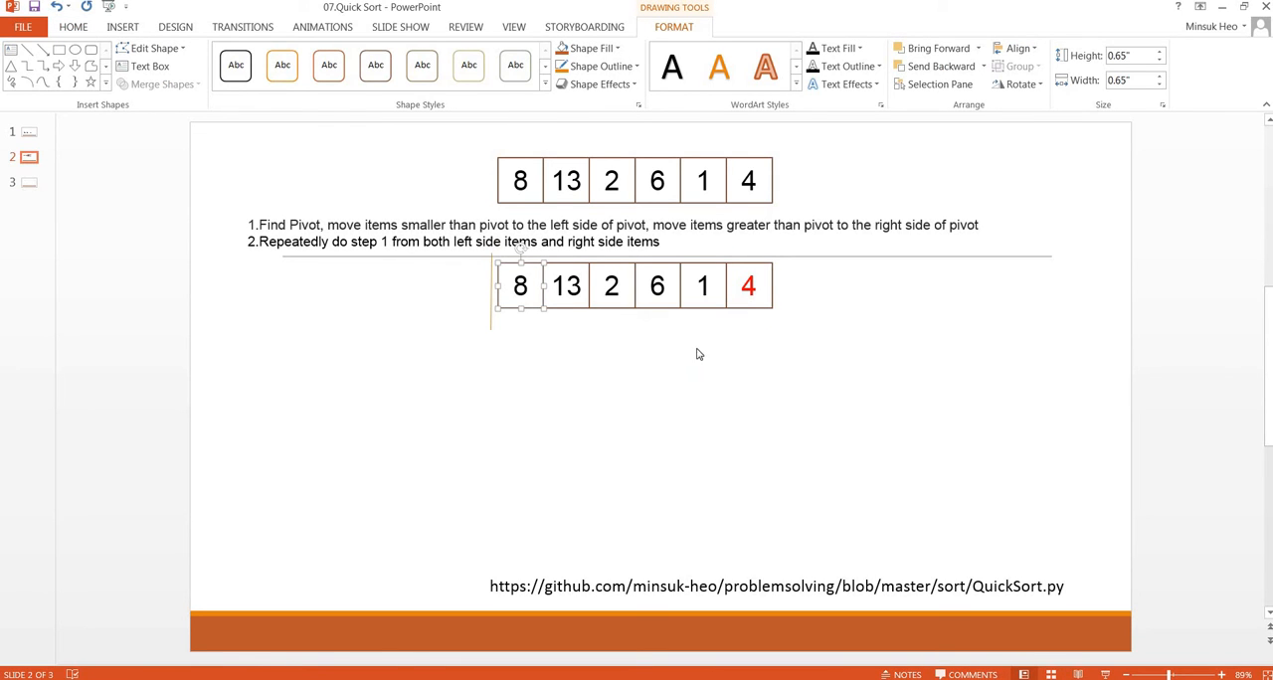
mouse_move(581, 314)
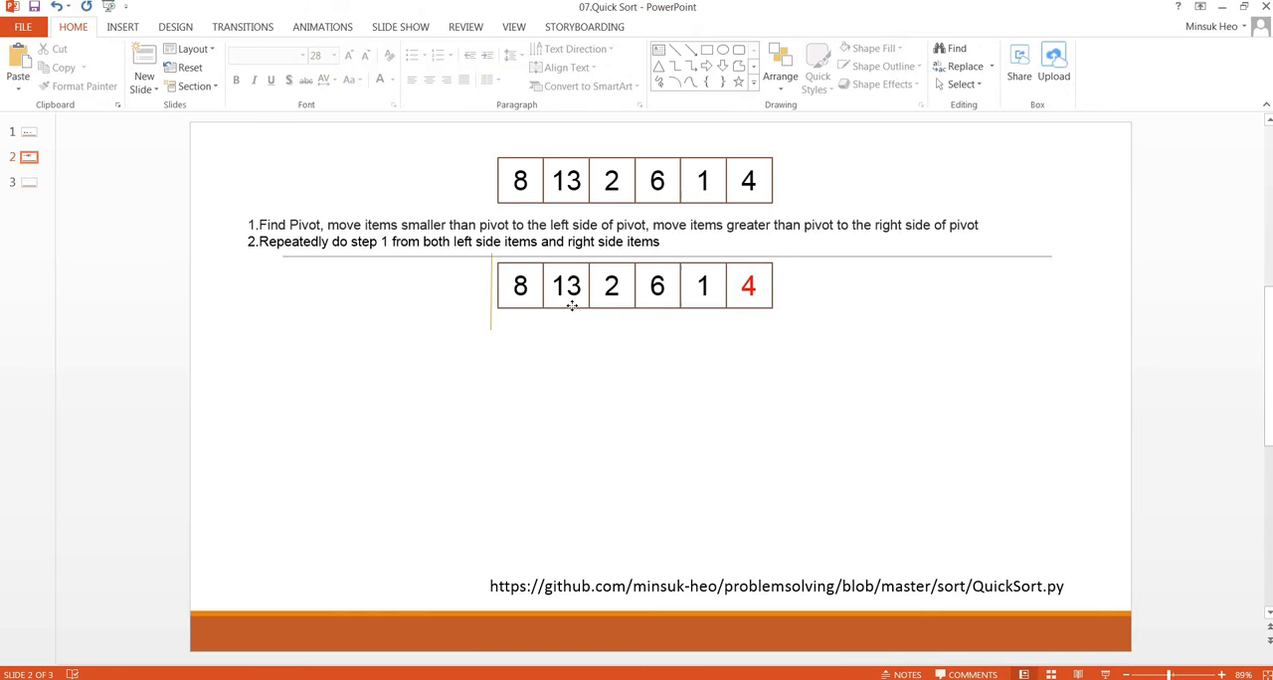
mouse_move(616, 312)
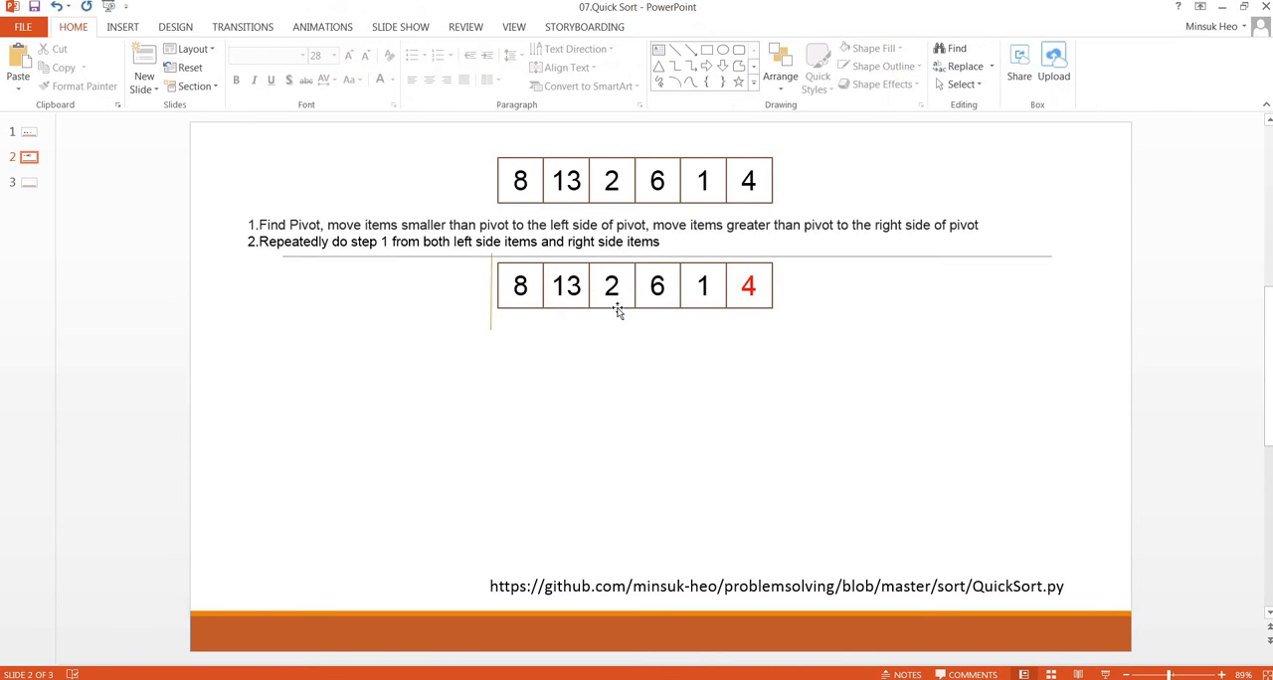
left_click(611, 287)
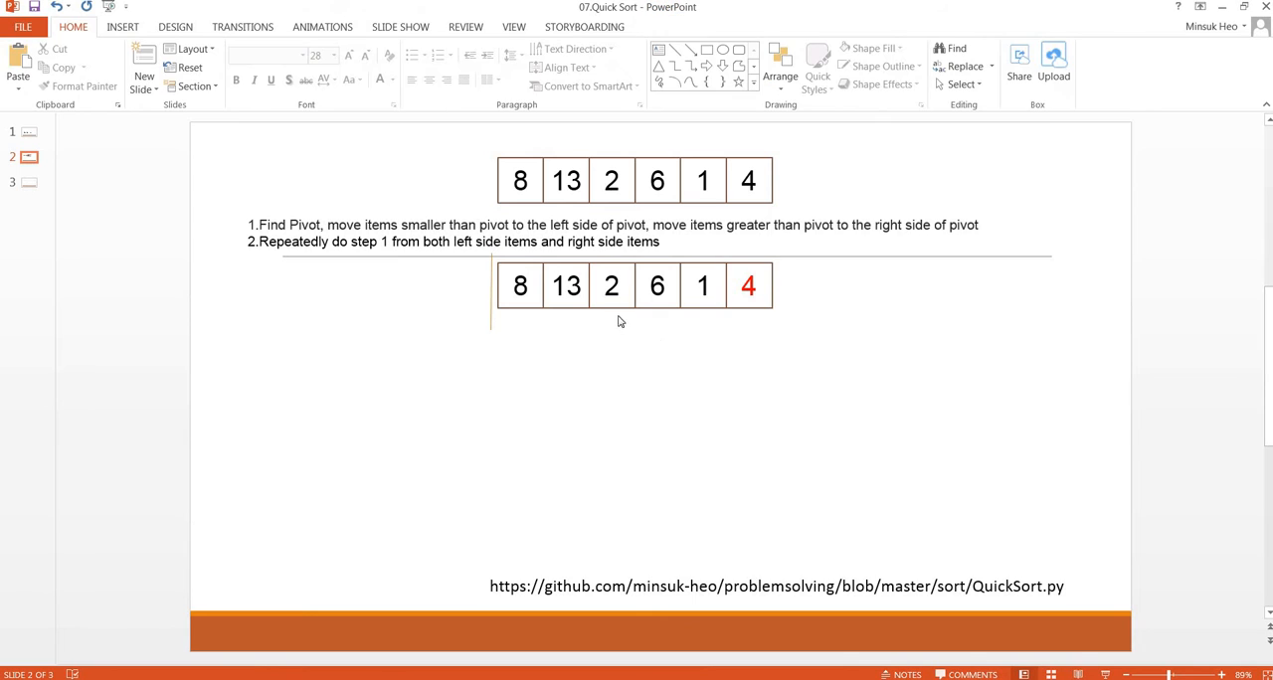
left_click(610, 286)
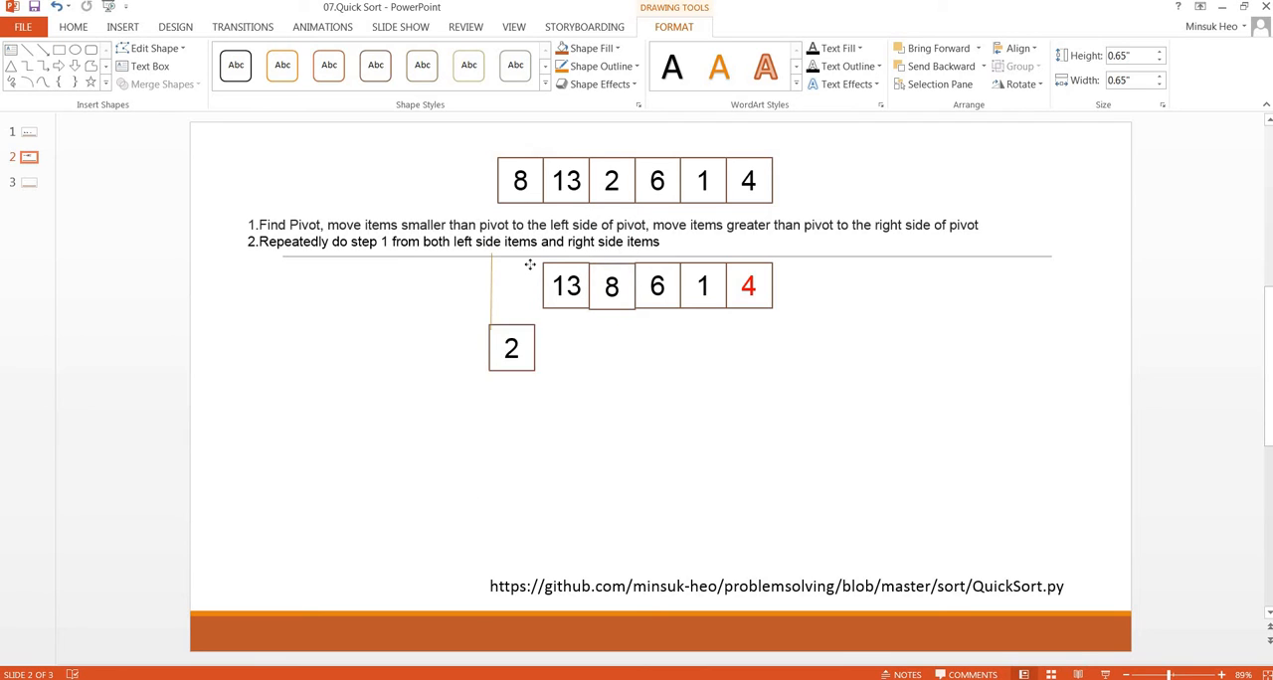
left_click_drag(511, 346, 521, 287)
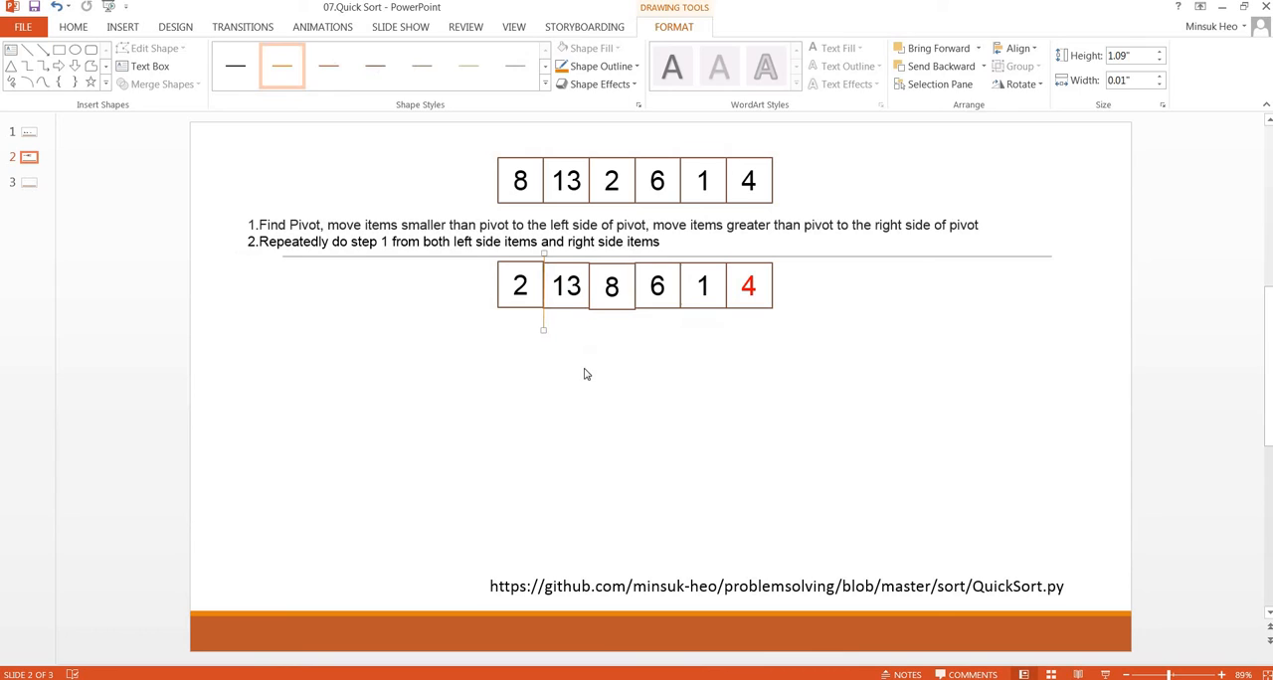
left_click(611, 286)
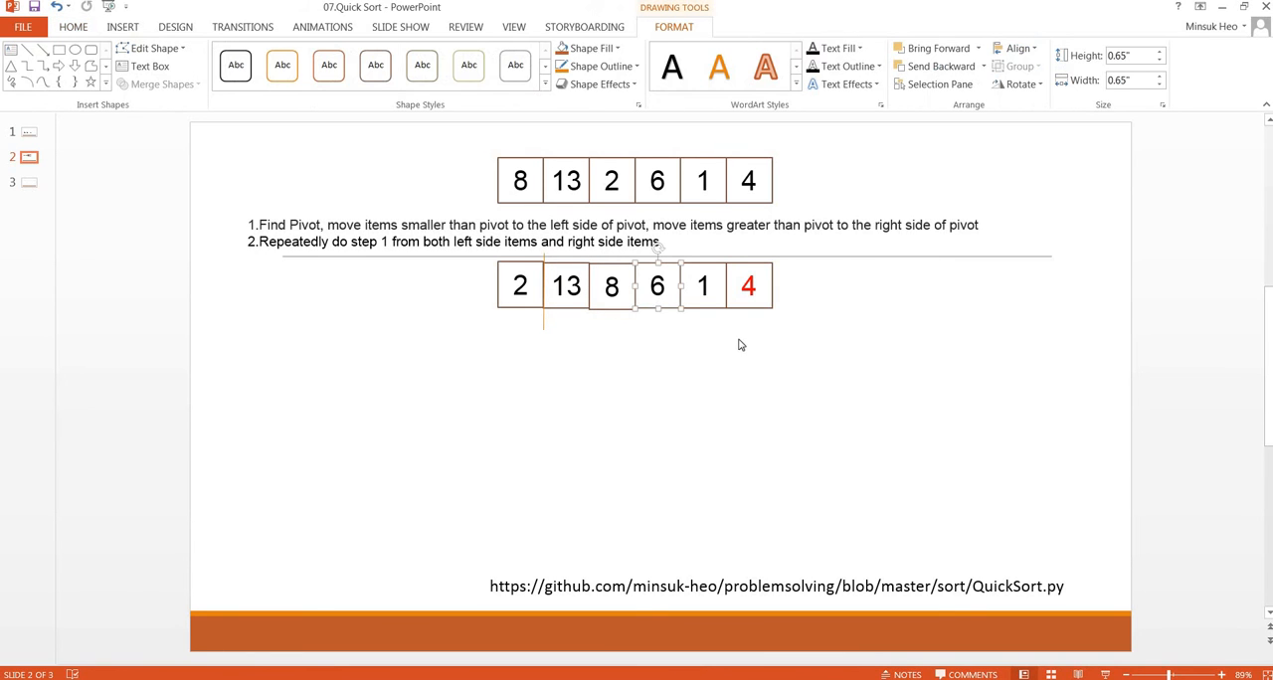
left_click(748, 286)
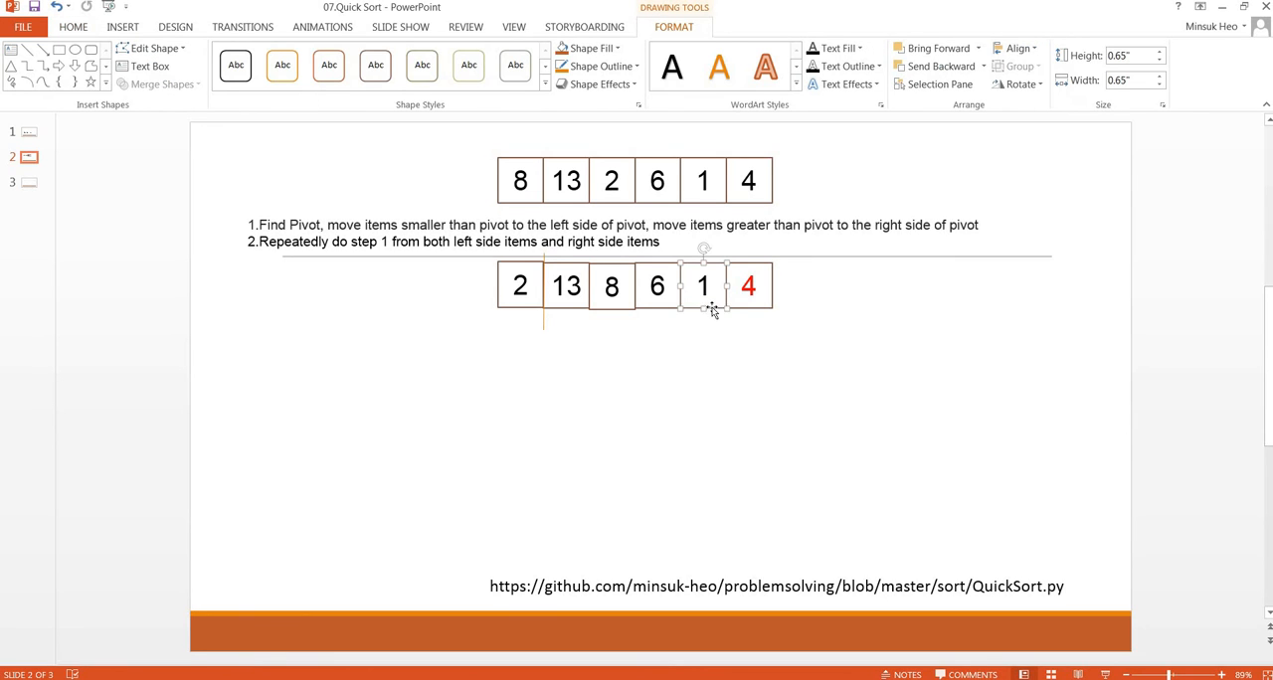
- Swap 1 and 13 so the lower row reads 2 1 8 6 13 4, placing the divider after 1
left_click_drag(704, 287, 557, 386)
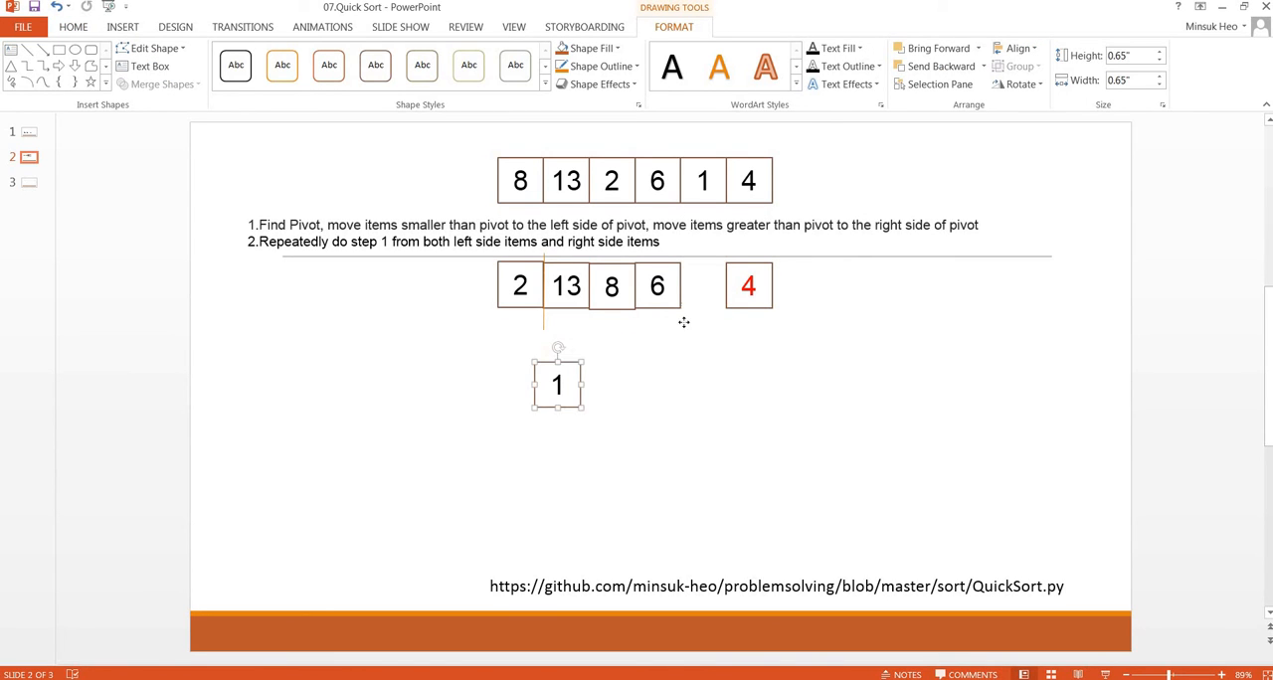
left_click_drag(565, 286, 703, 286)
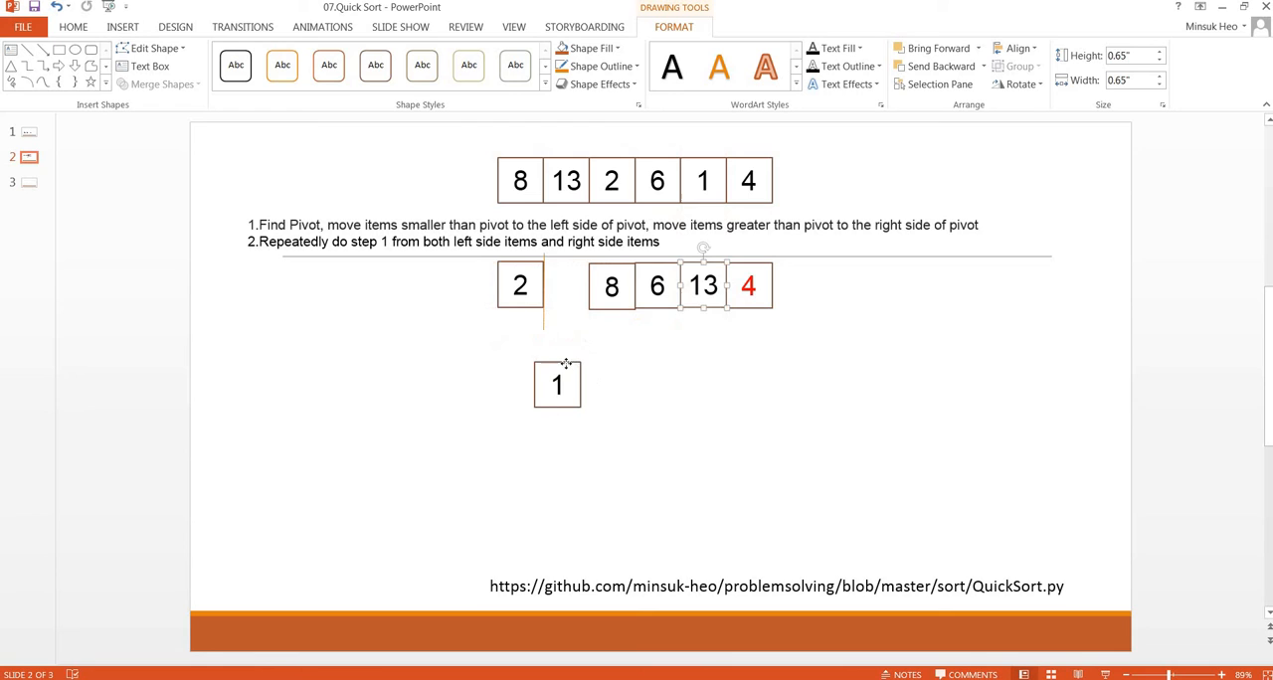
left_click_drag(557, 386, 565, 286)
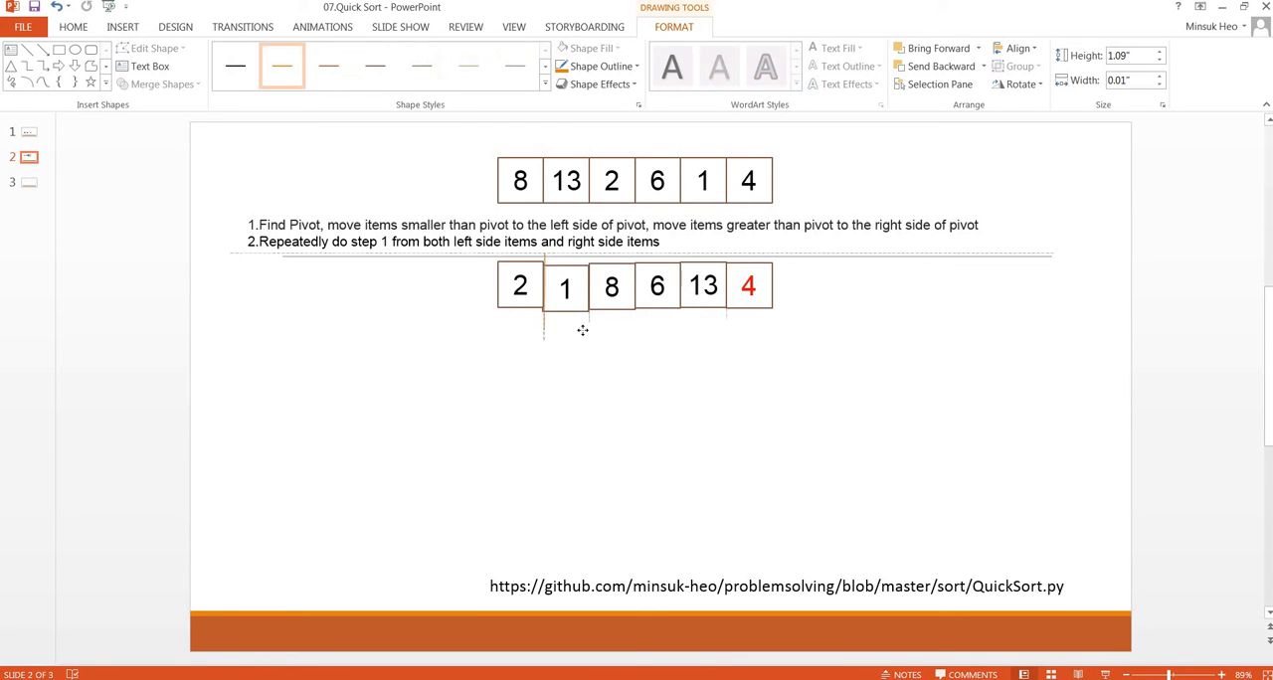
left_click(627, 342)
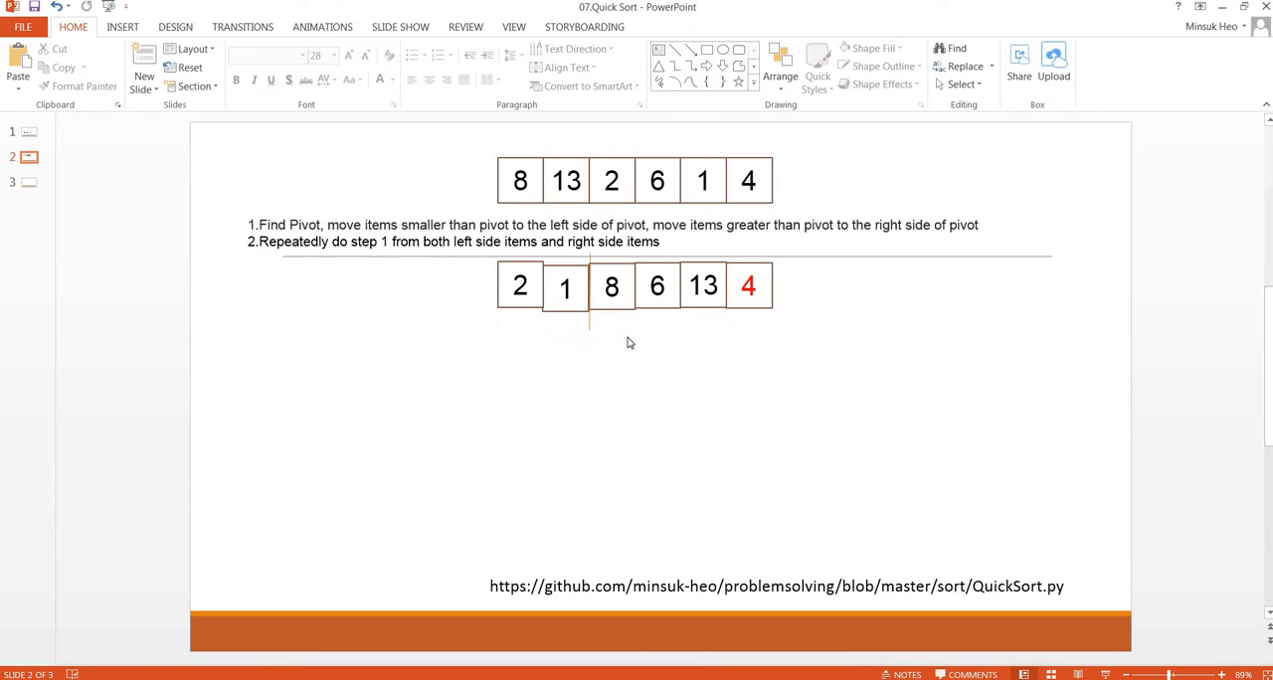
mouse_move(712, 370)
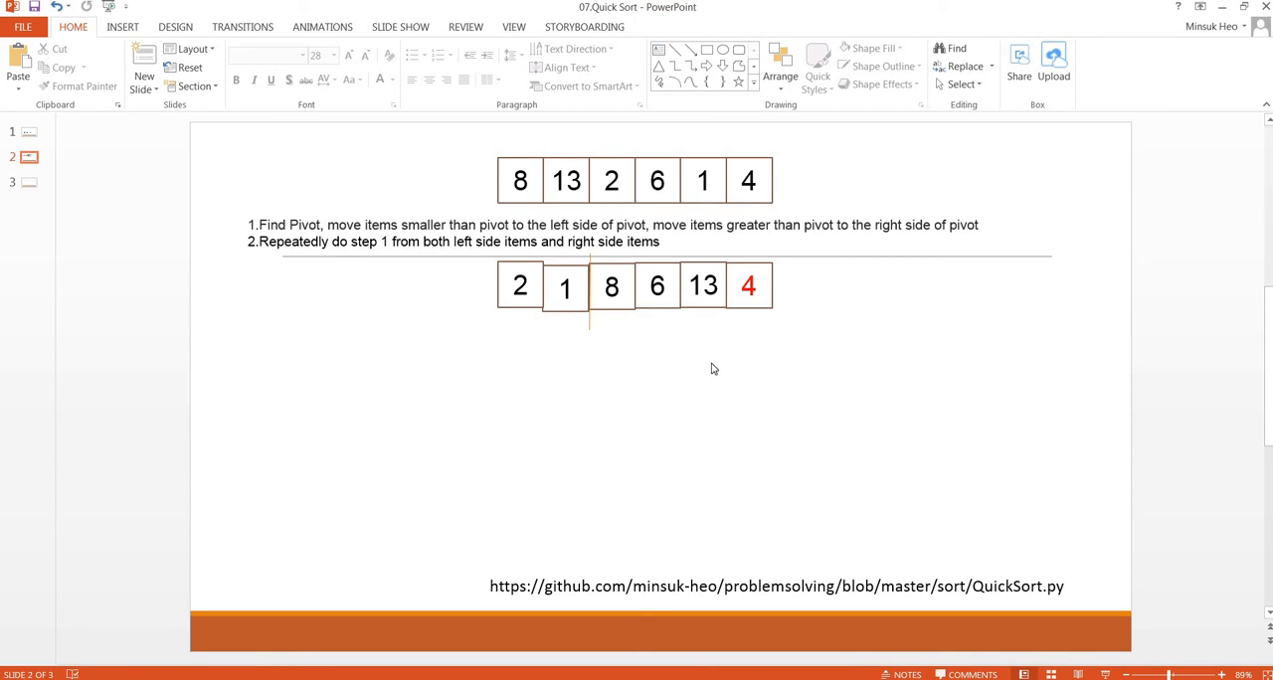
mouse_move(760, 330)
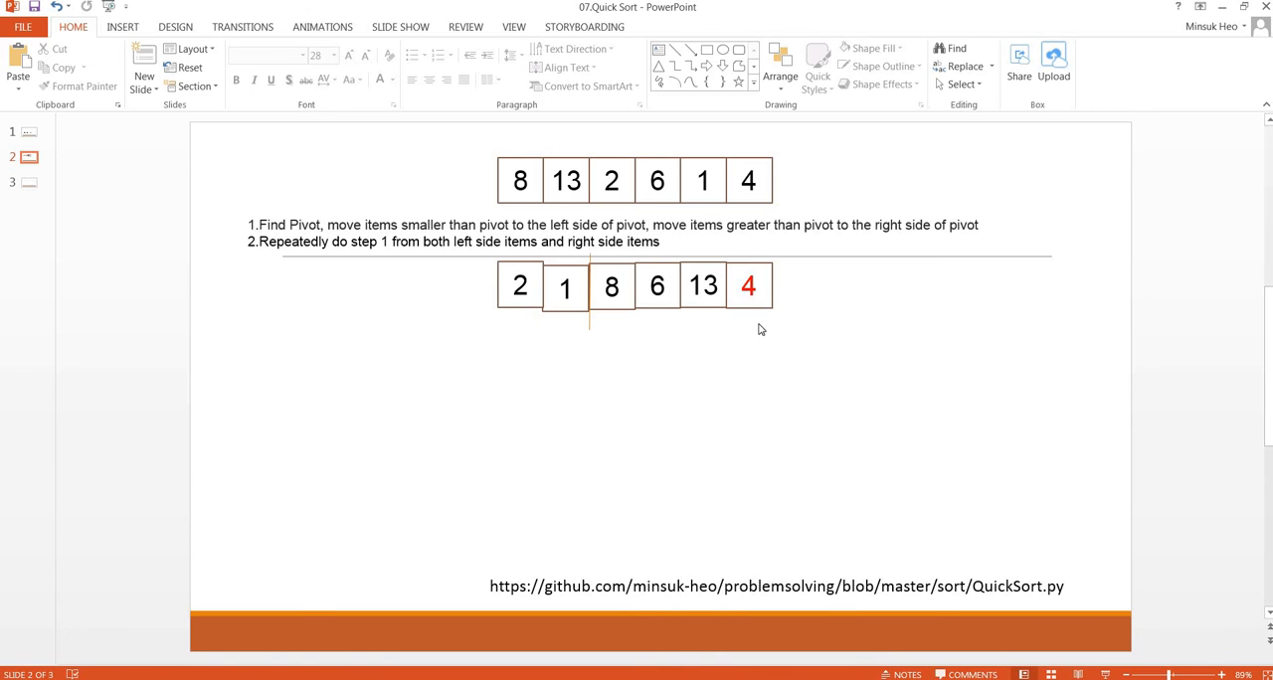
- Swap the red pivot 4 with 8 so the lower row reads 2 1 4 6 13 8
left_click_drag(748, 286, 641, 374)
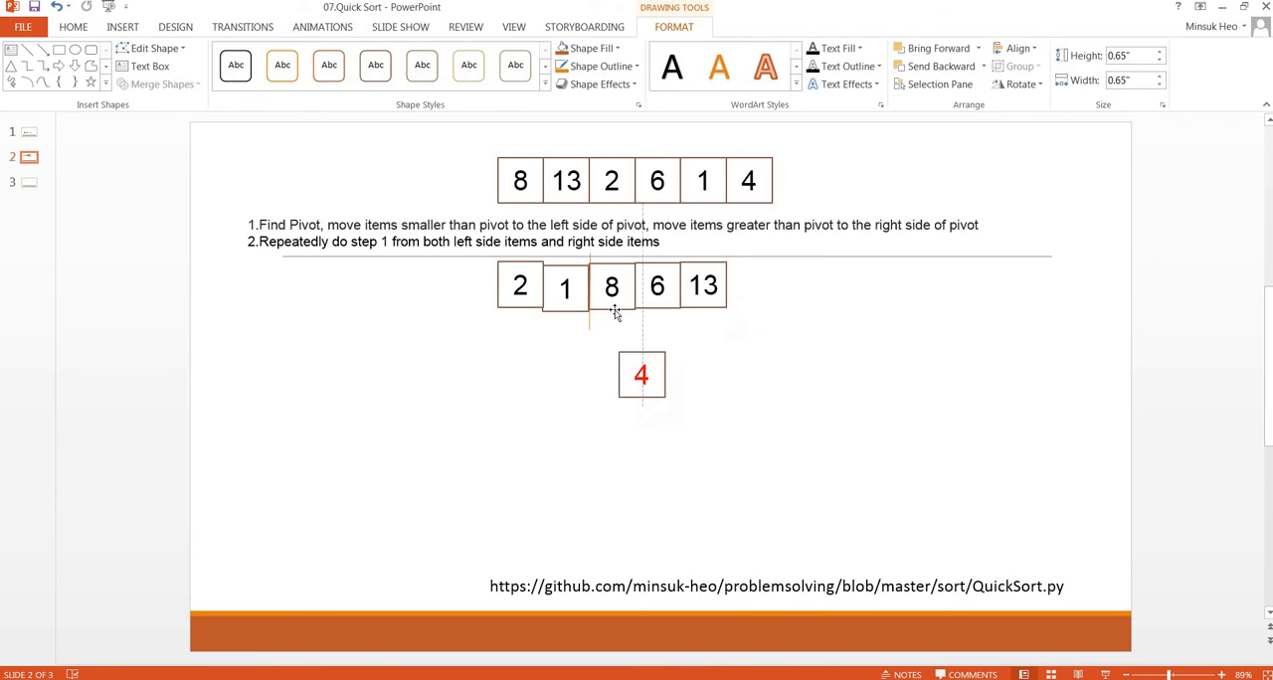
left_click_drag(610, 286, 703, 308)
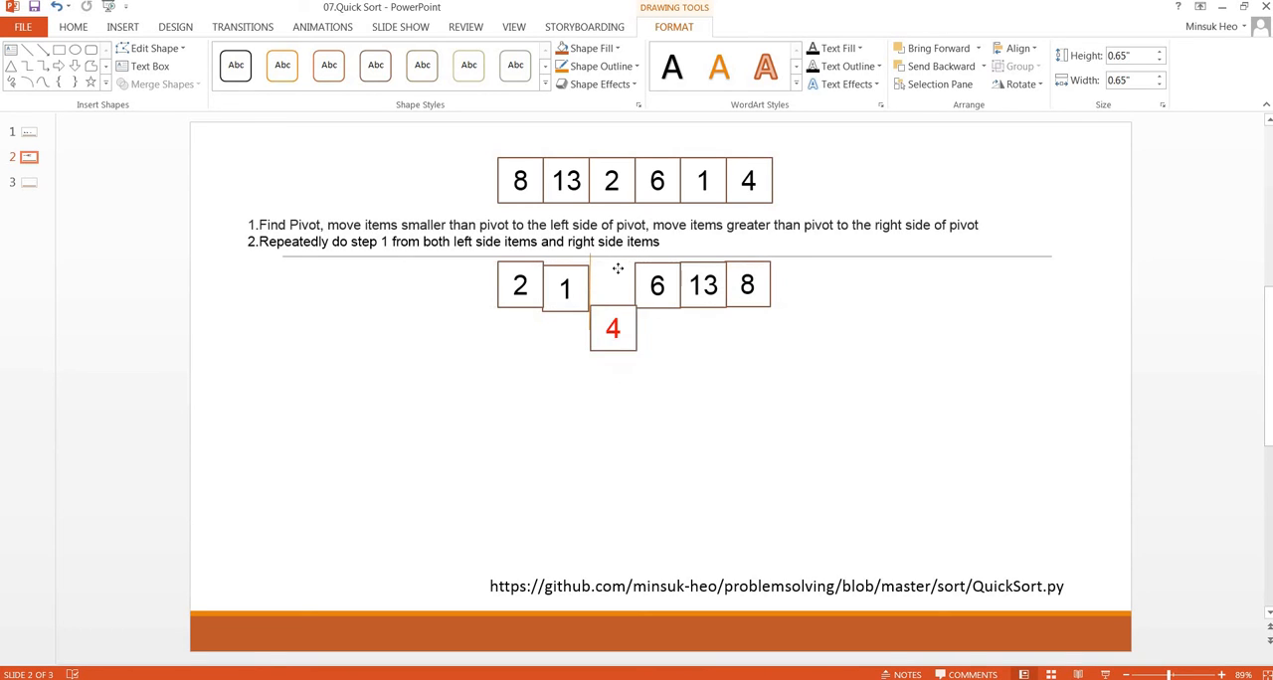
left_click_drag(613, 328, 612, 286)
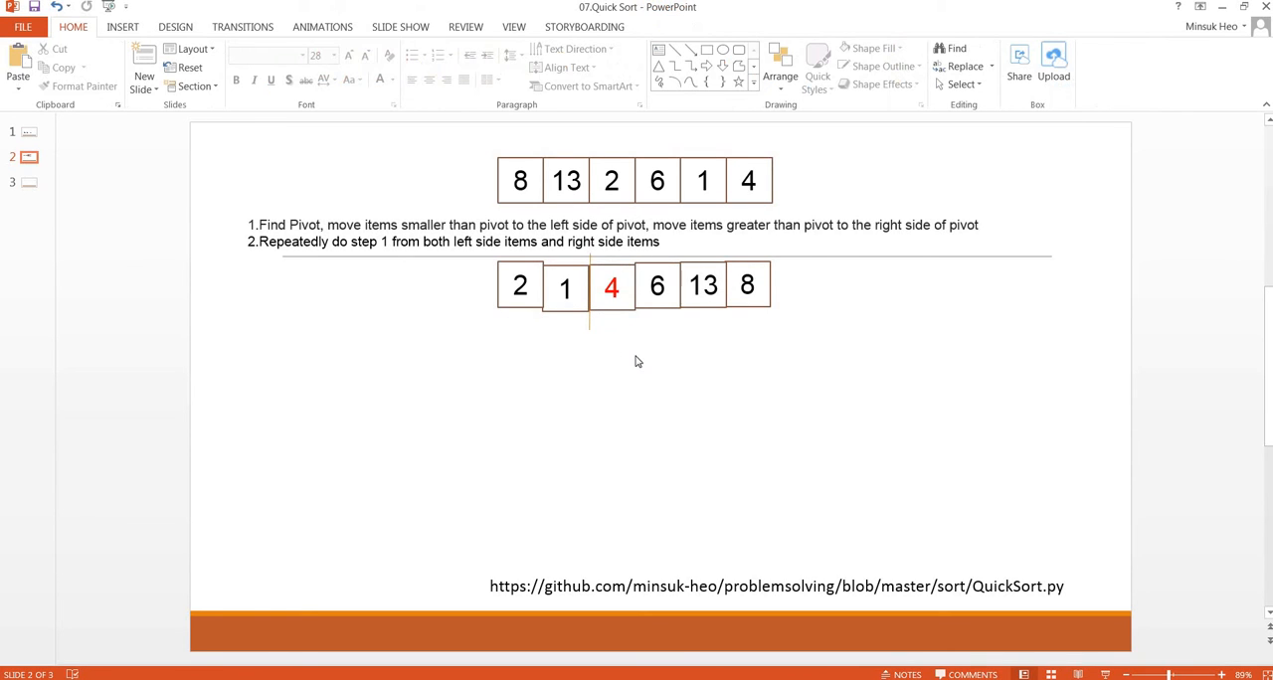
mouse_move(600, 368)
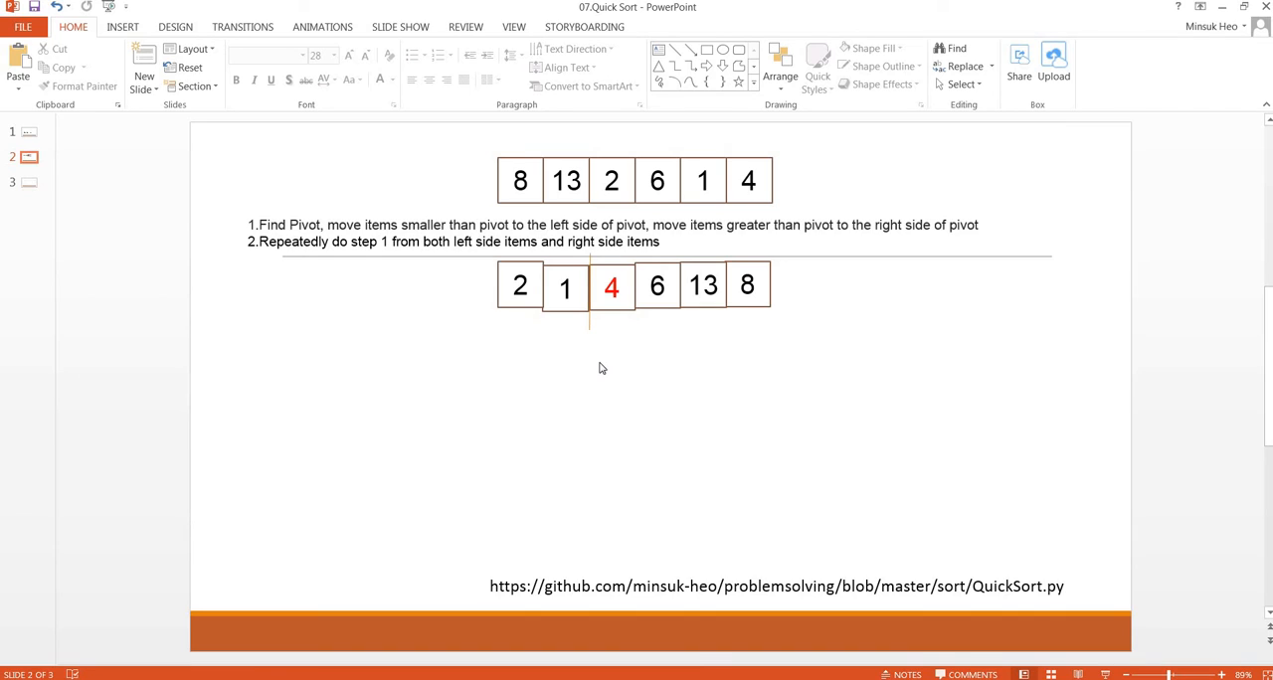
mouse_move(501, 352)
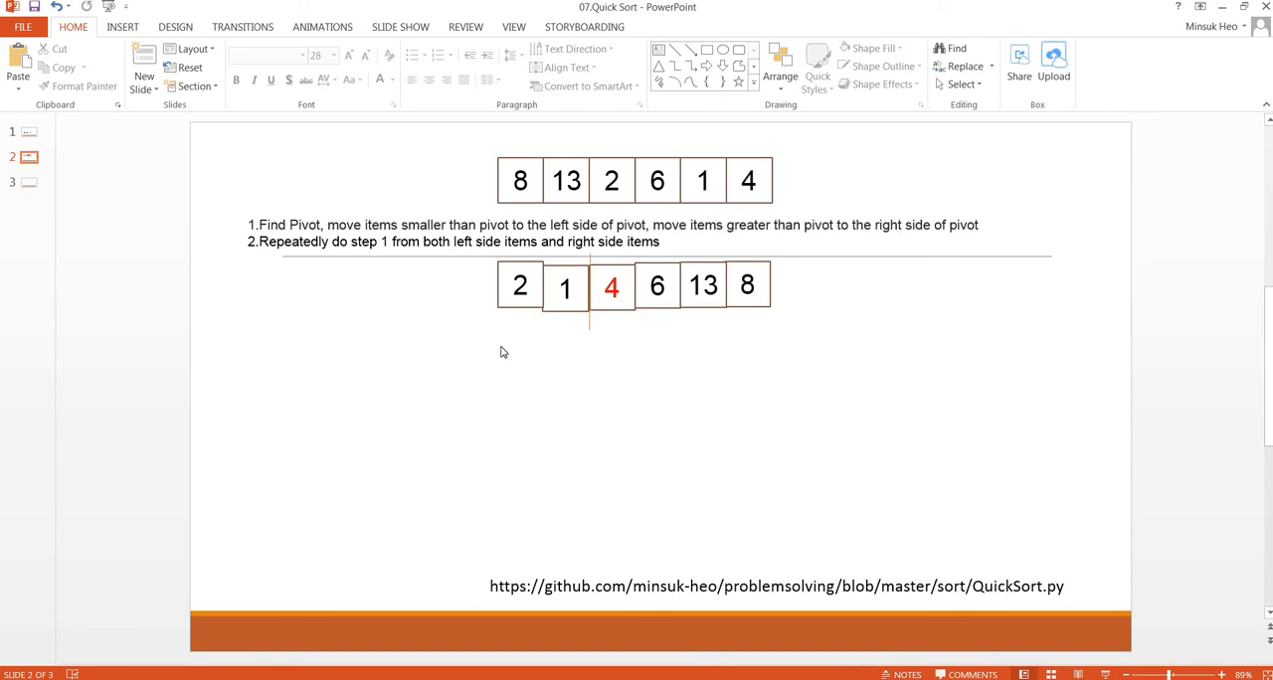
mouse_move(629, 310)
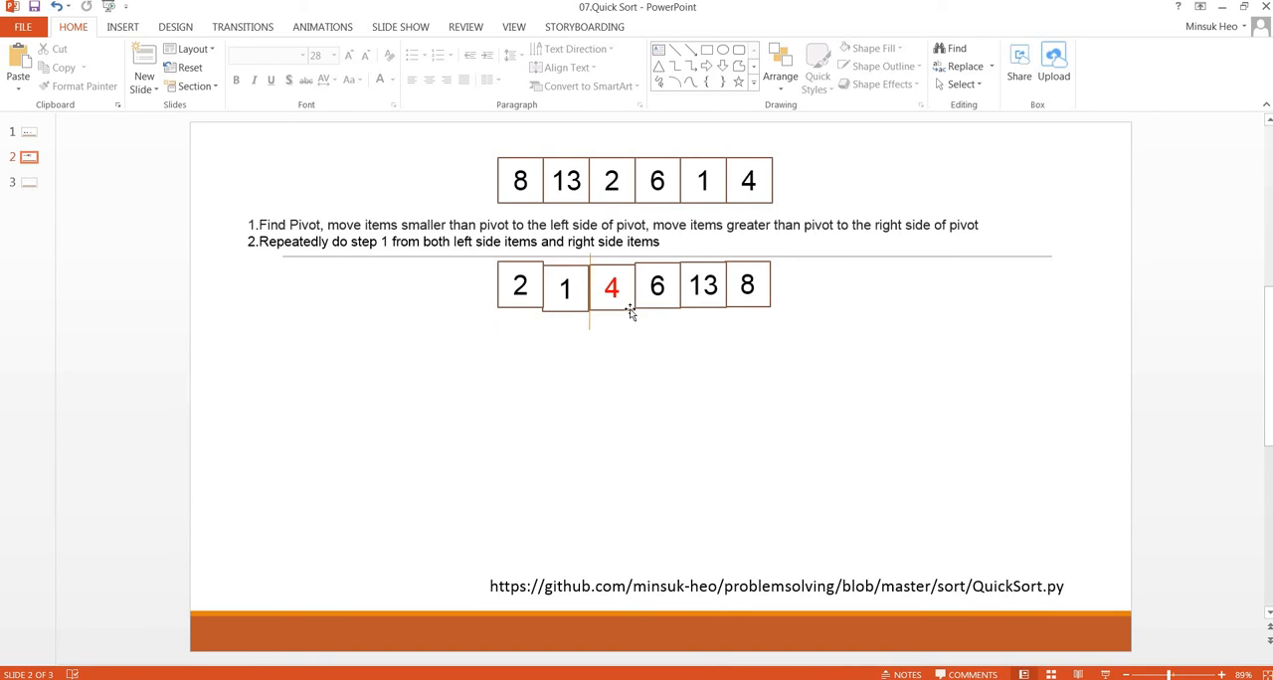
mouse_move(641, 310)
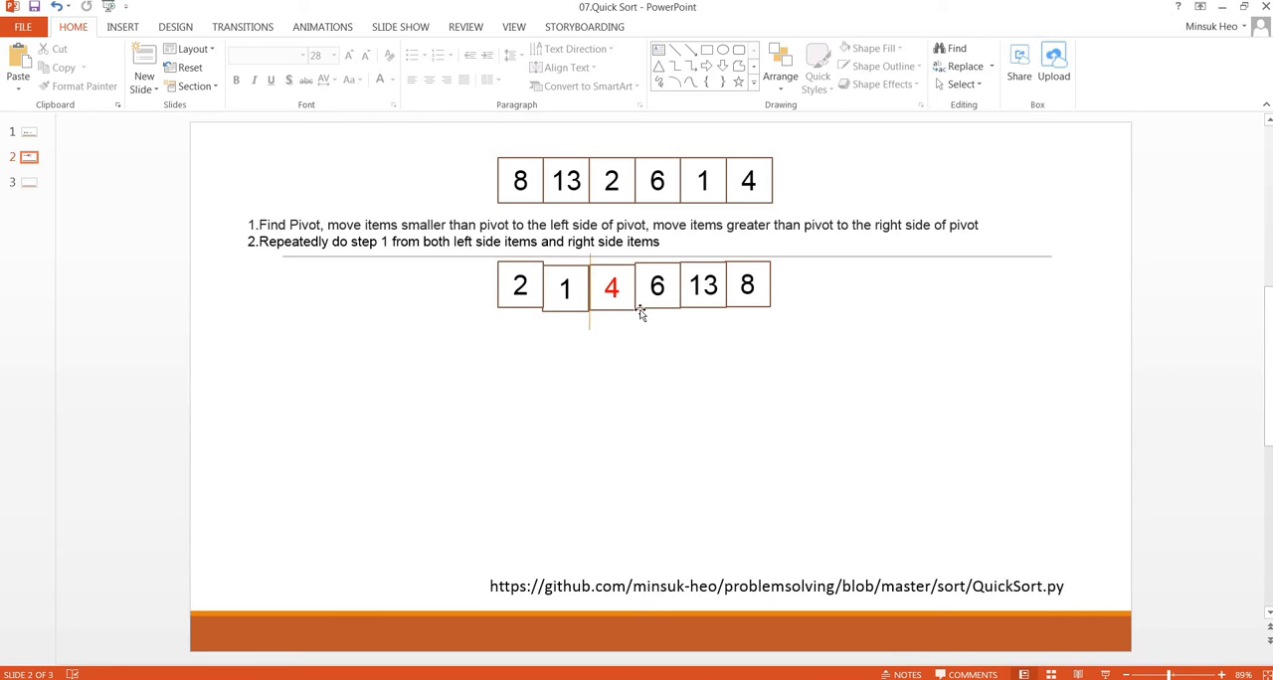
mouse_move(784, 358)
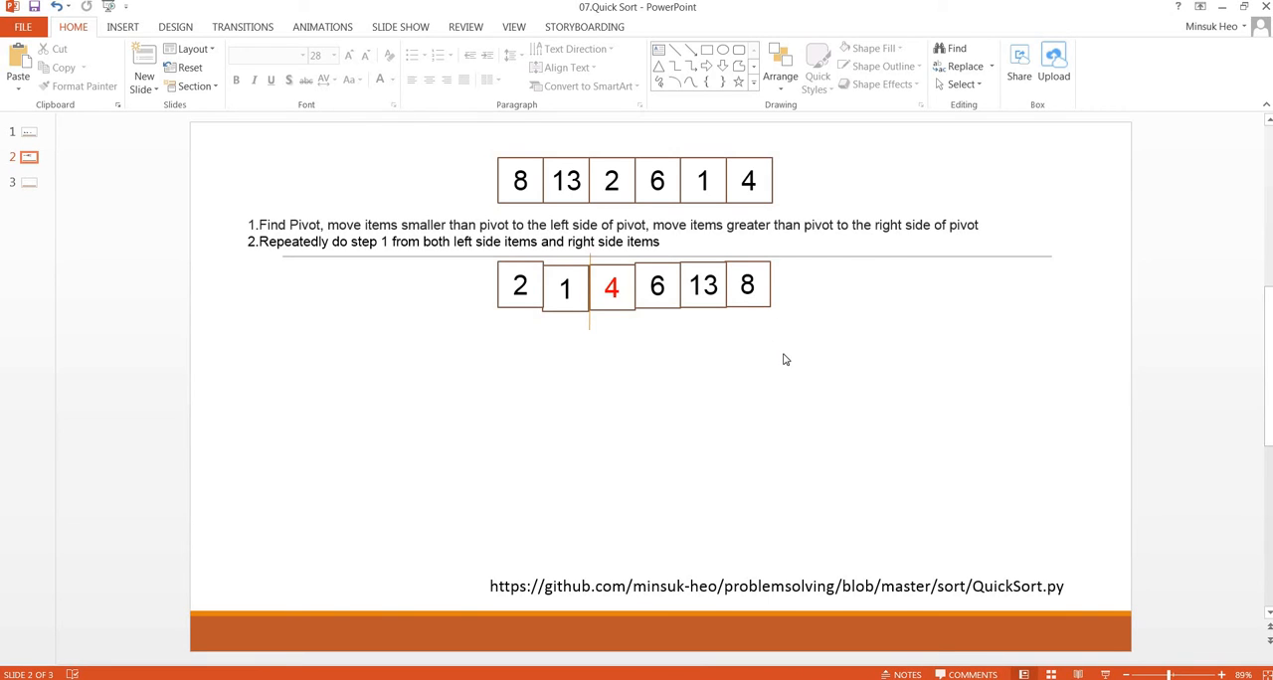
left_click(611, 287)
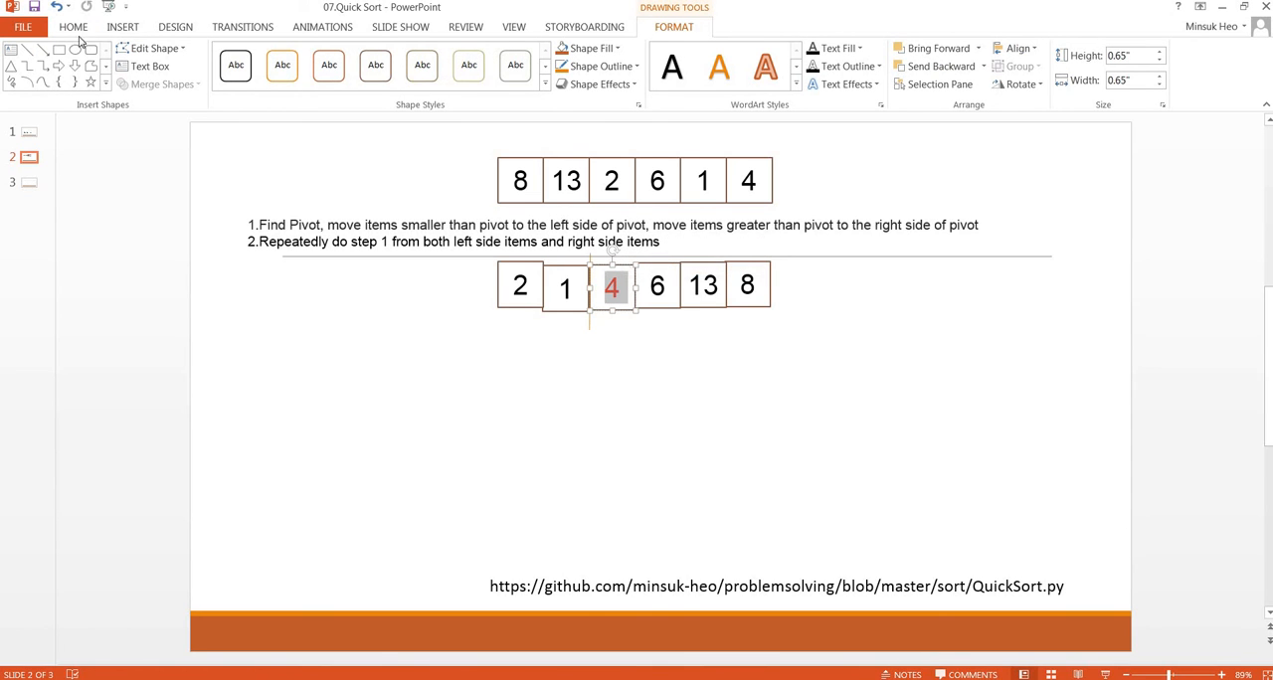
- Colour the pivot 4 green to mark it as finally placed in 2 1 4 6 13 8
left_click(72, 28)
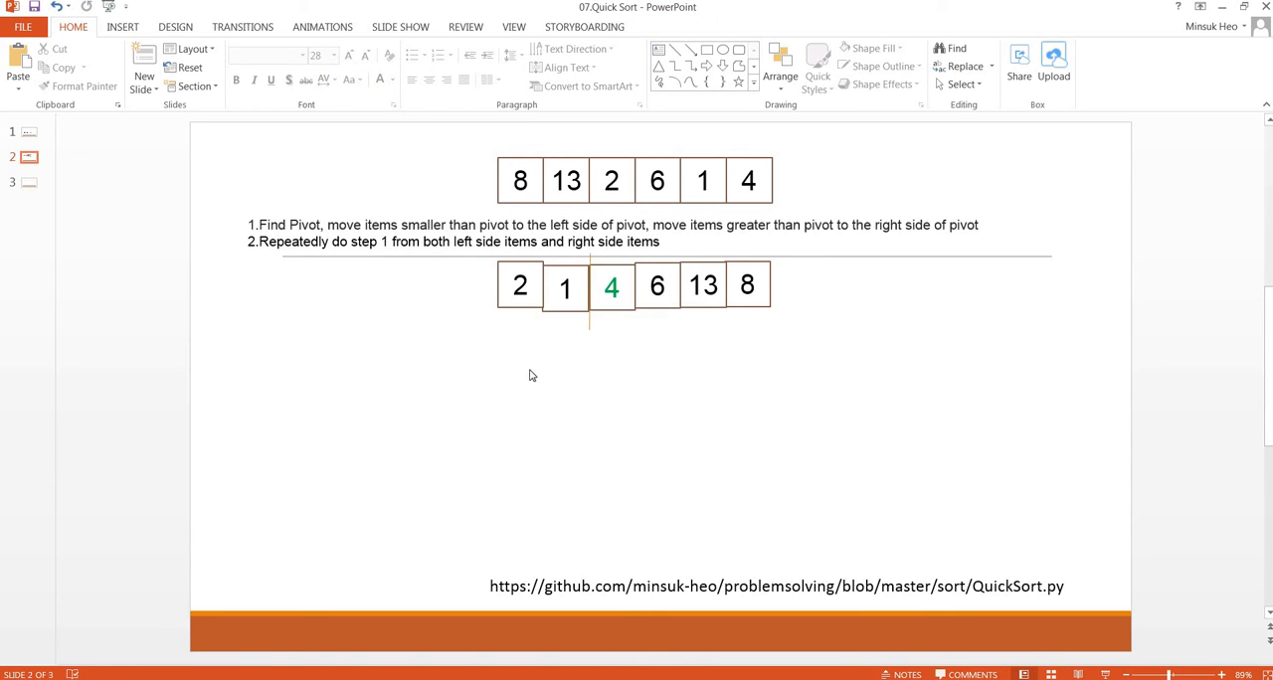
mouse_move(563, 339)
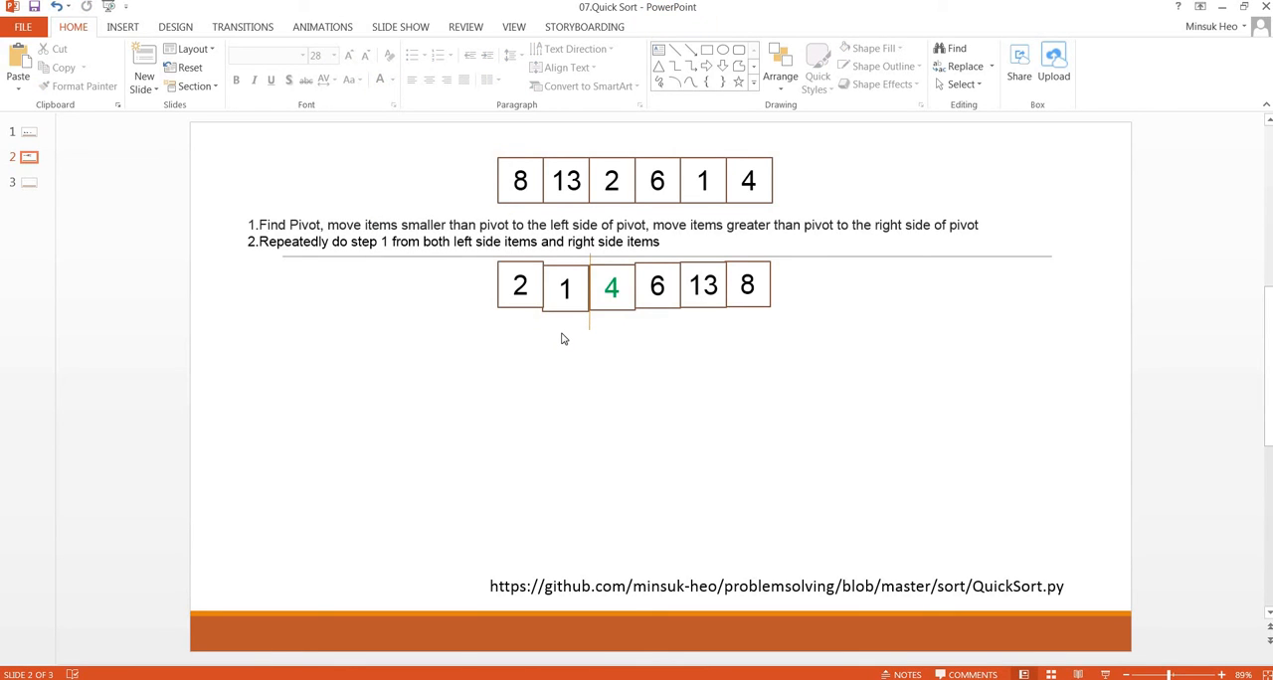
mouse_move(776, 318)
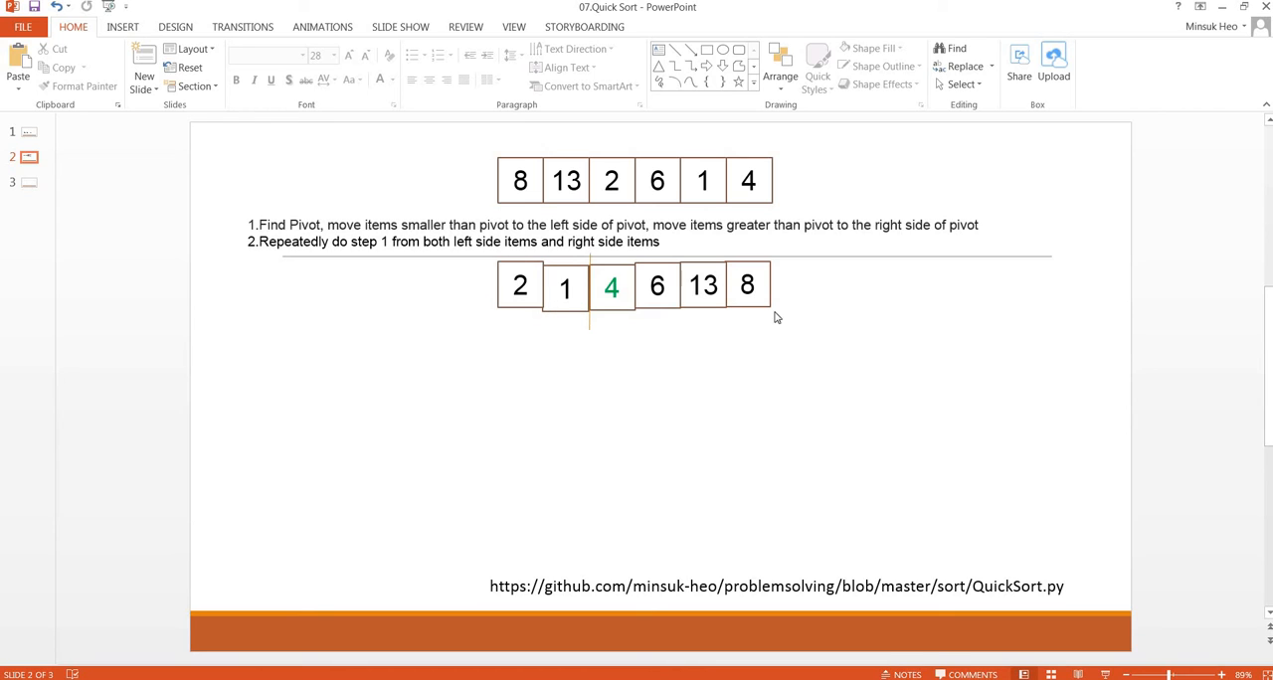
mouse_move(587, 330)
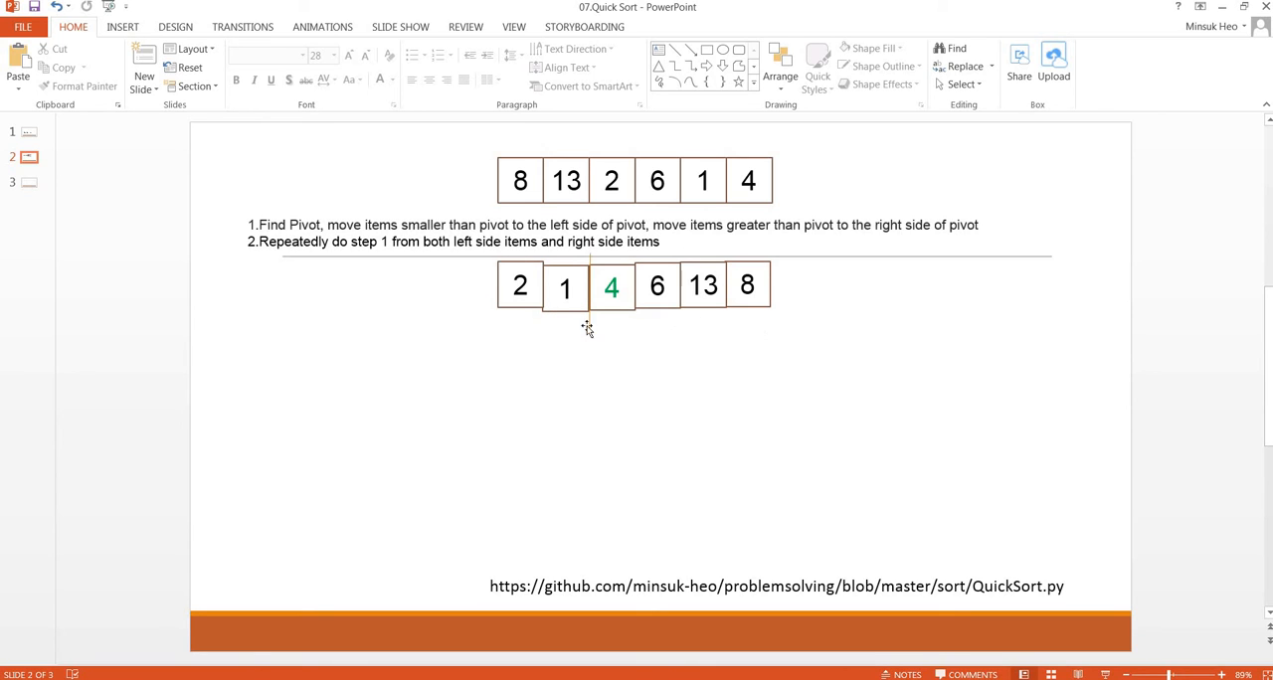
- Colour the 1 red as the left-side pivot
left_click(577, 308)
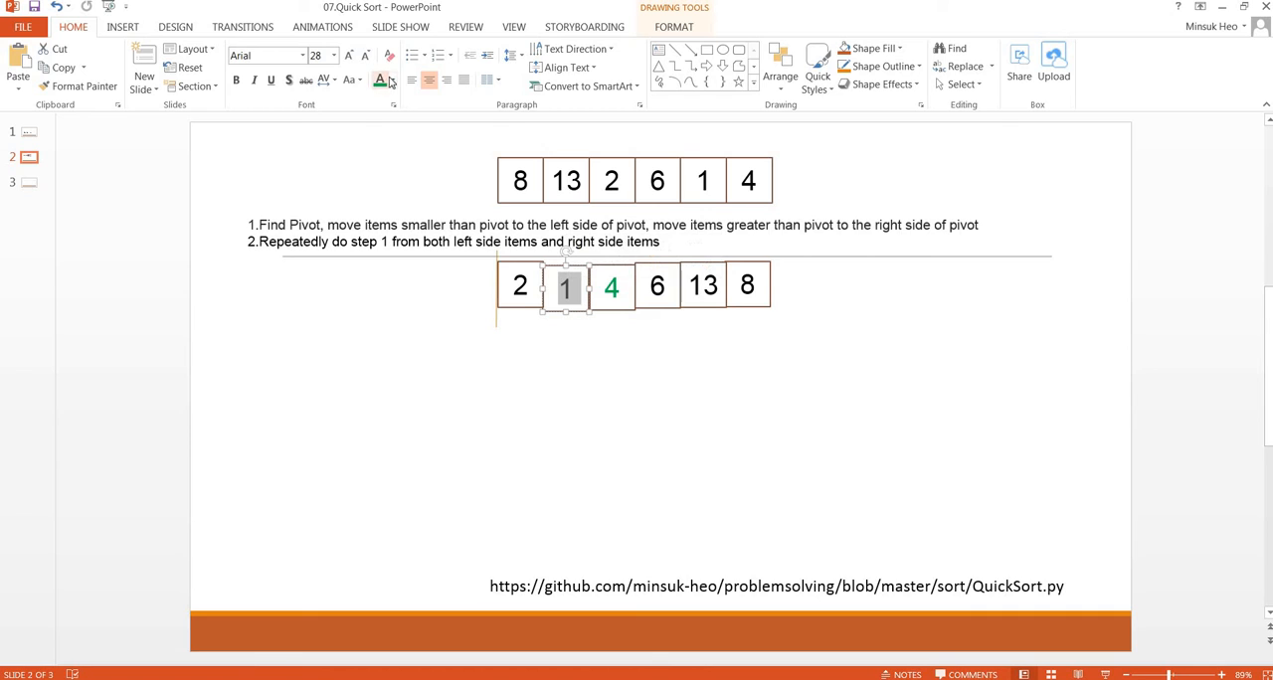
left_click(380, 80)
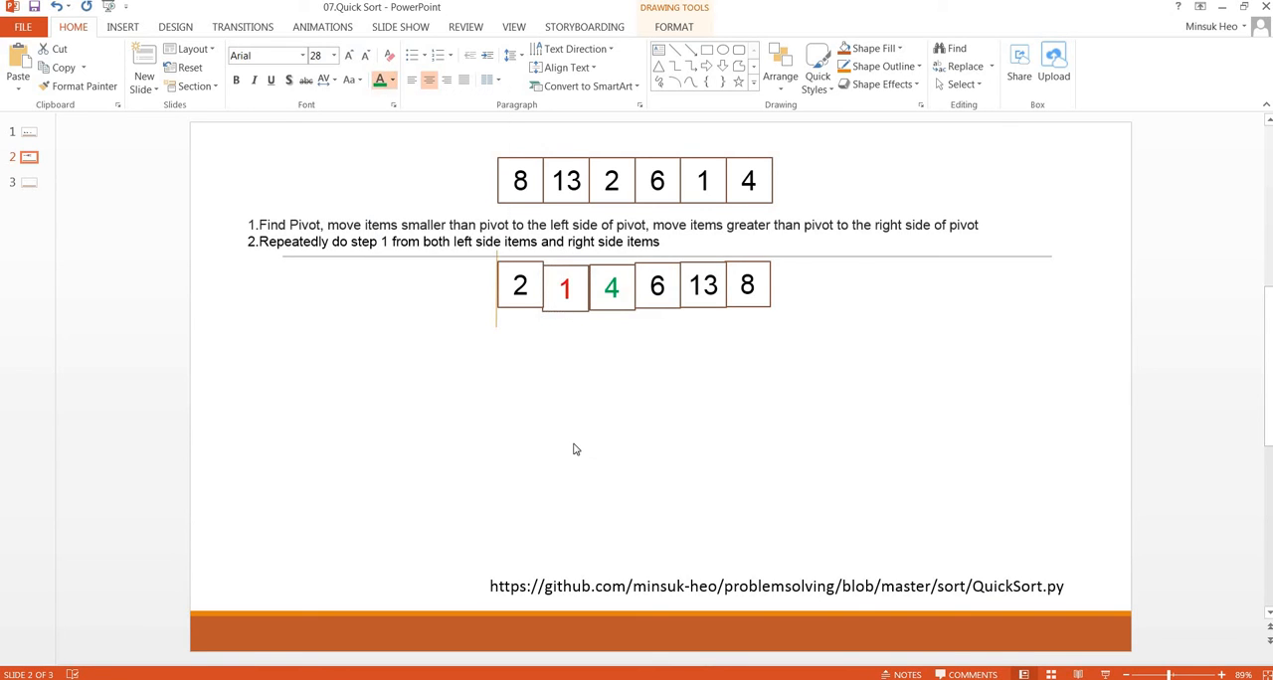
left_click(520, 287)
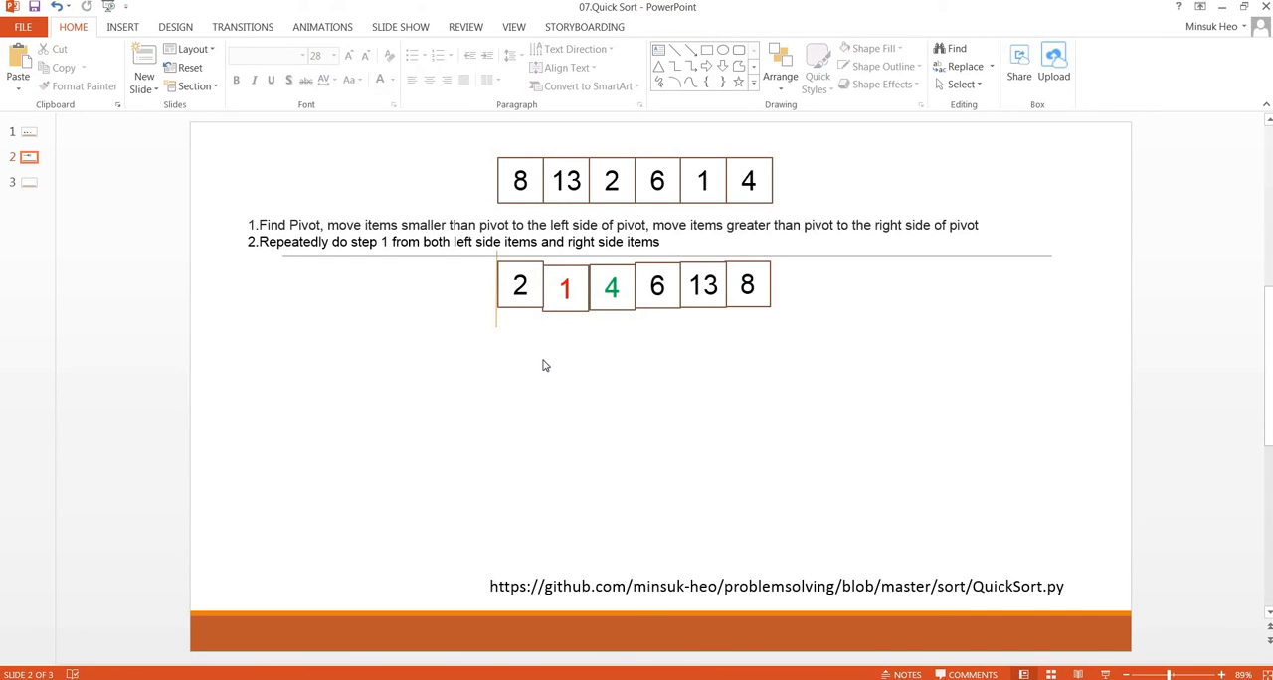
- Move the 1 box in front of 2 and turn it green, giving 1 2 4 6 13 8
left_click(565, 287)
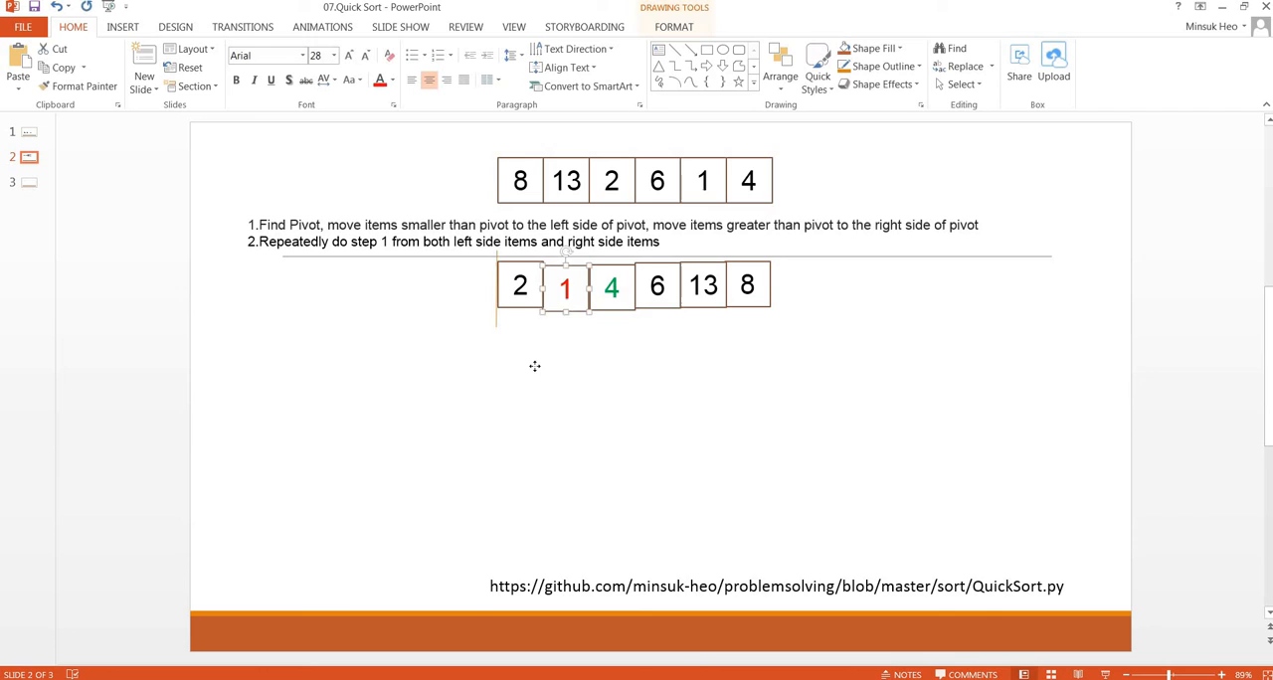
left_click_drag(565, 287, 521, 350)
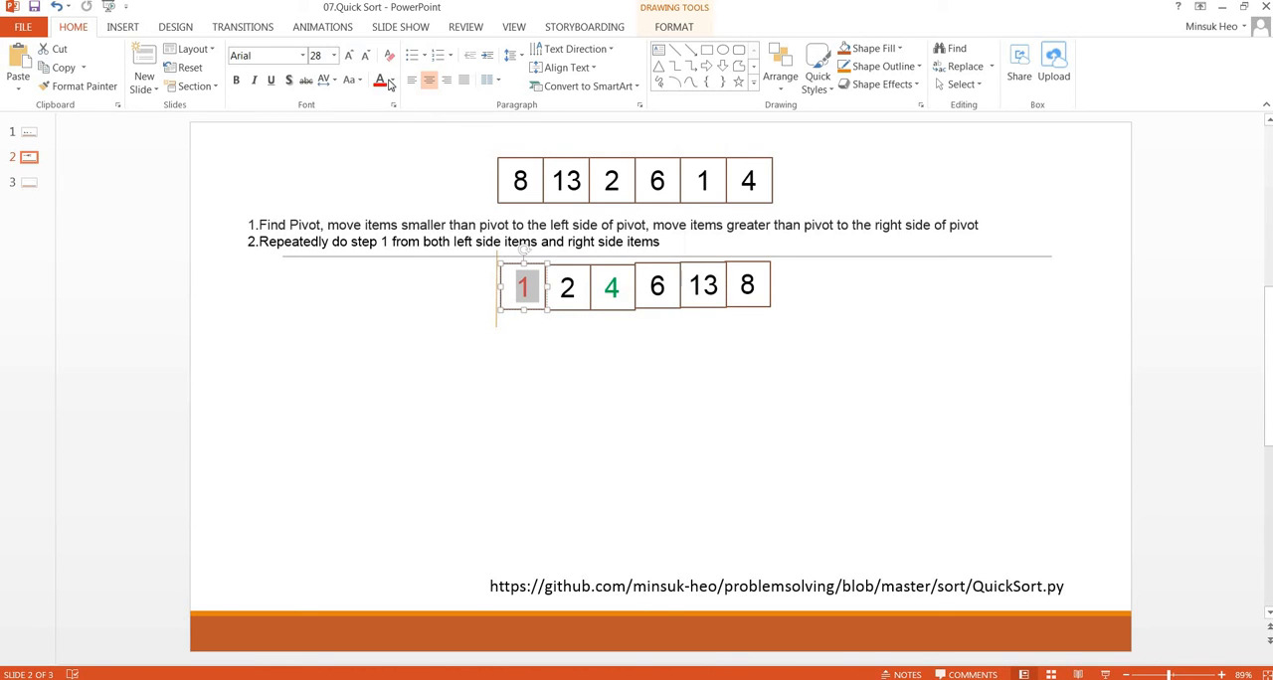
left_click(394, 80)
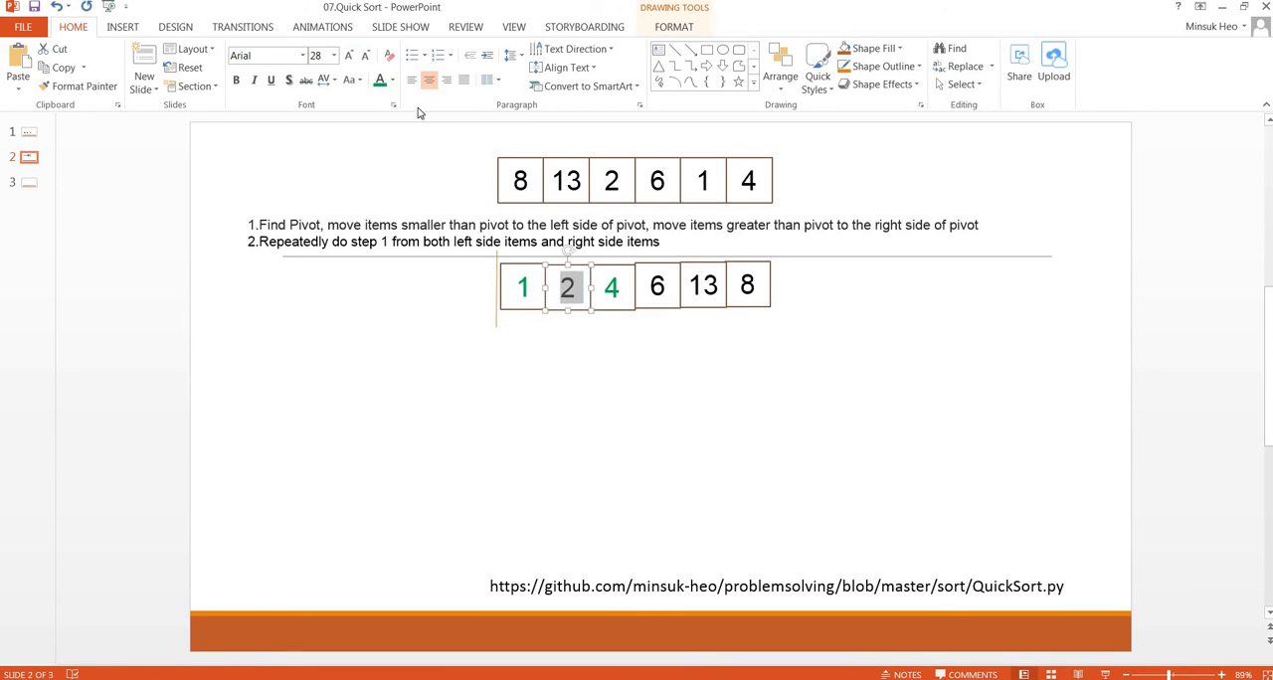
- Turn the 2 green and colour the 8 red as the right-side pivot
left_click(495, 320)
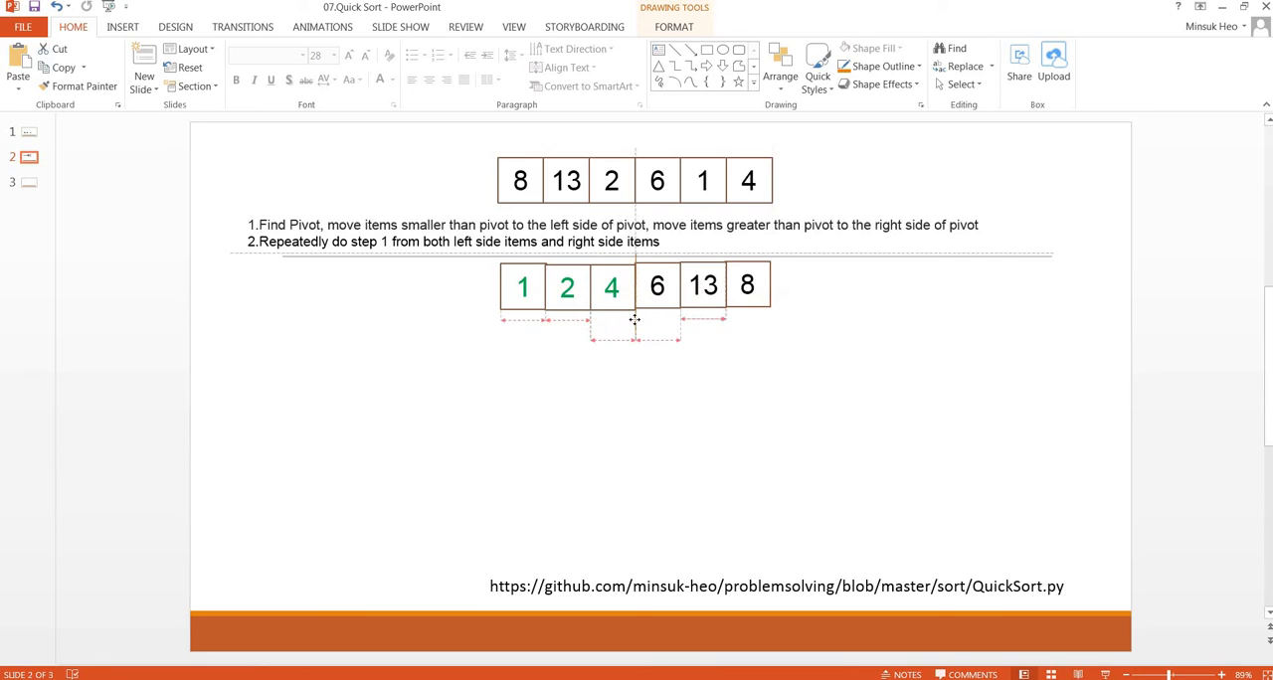
left_click(724, 328)
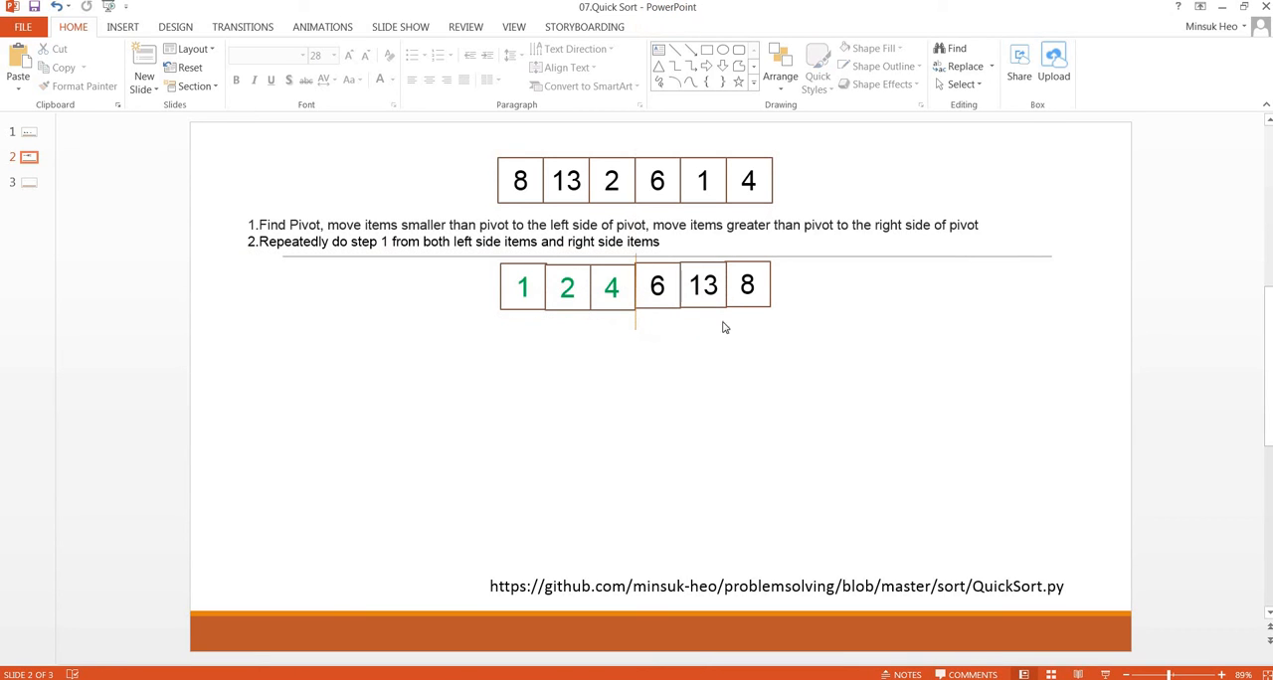
left_click(748, 287)
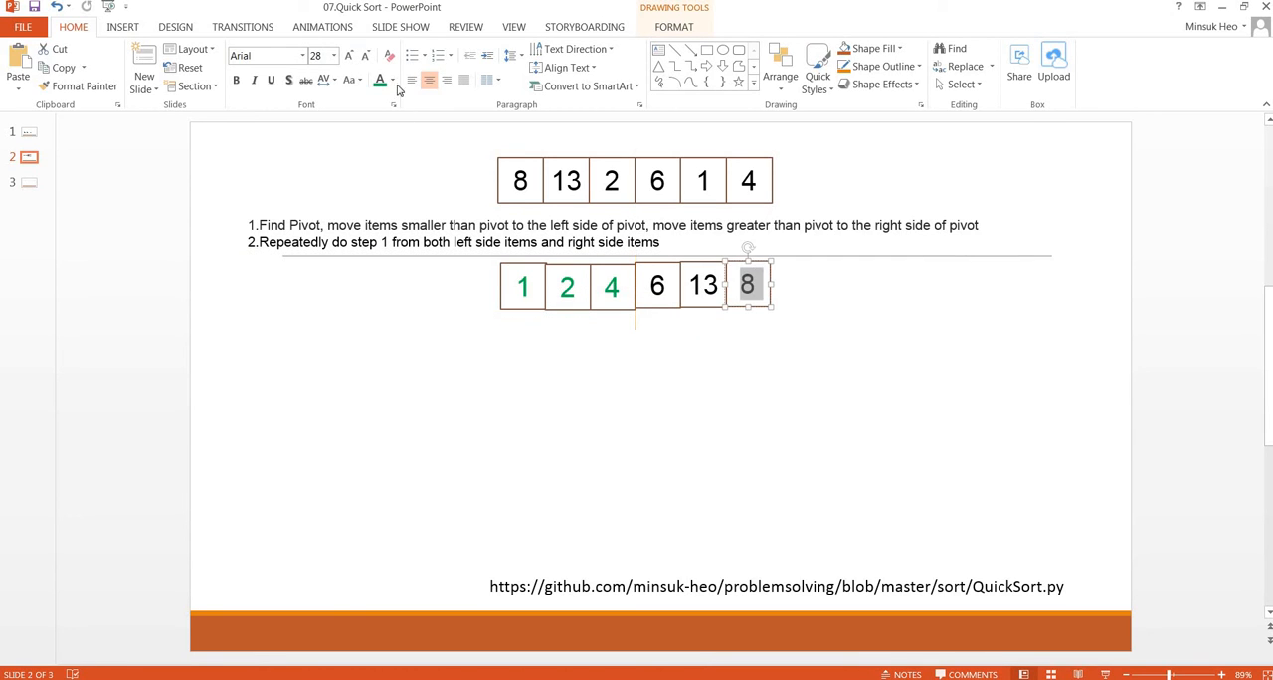
left_click(392, 79)
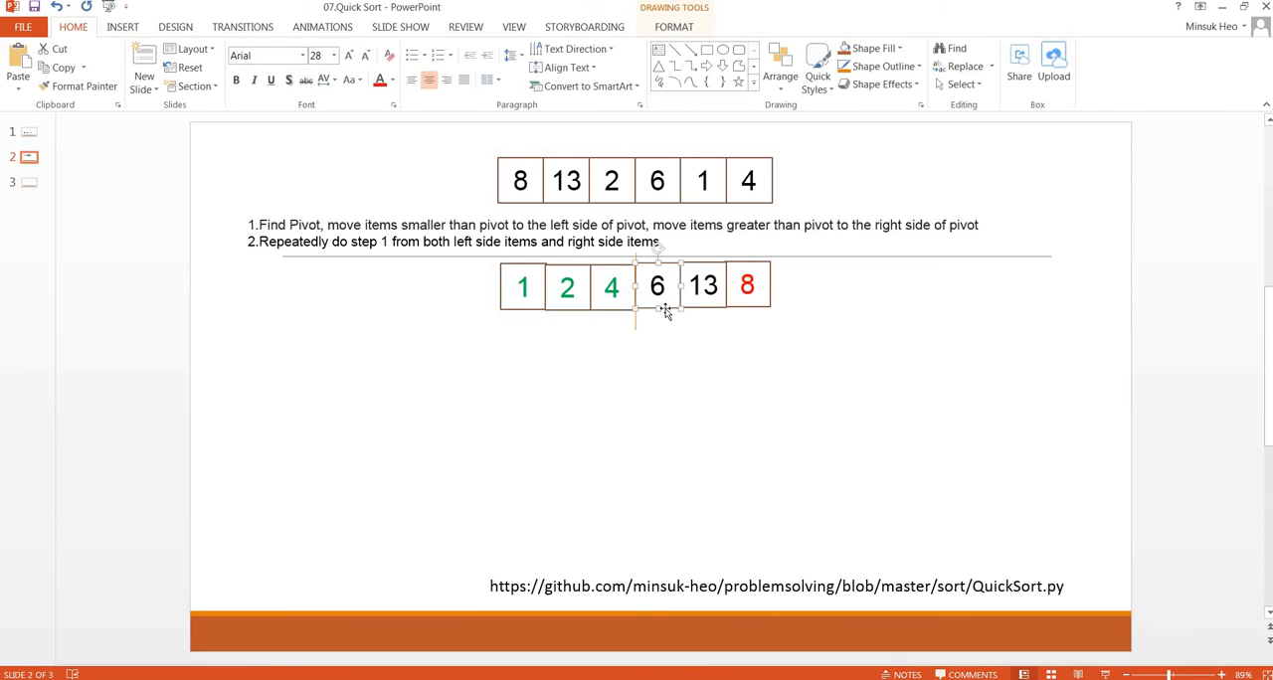
mouse_move(672, 328)
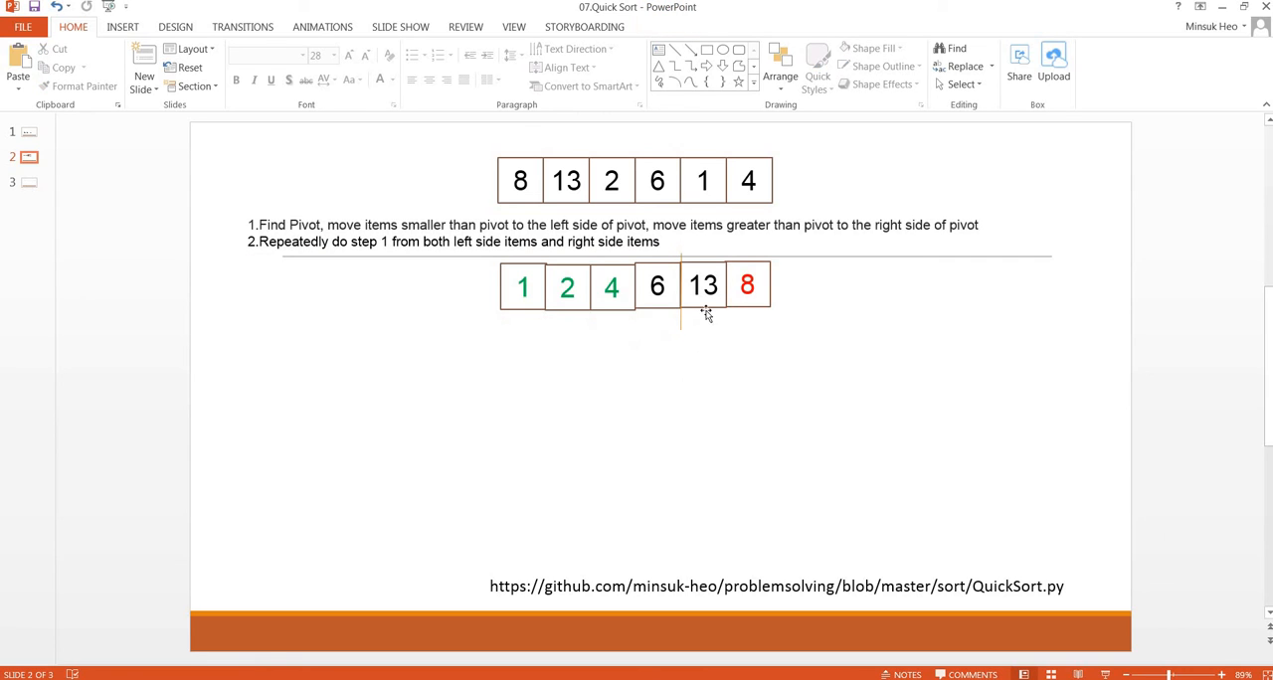
- Swap 8 ahead of 13 and turn it green so the row reads 1 2 4 6 8 13
left_click(748, 287)
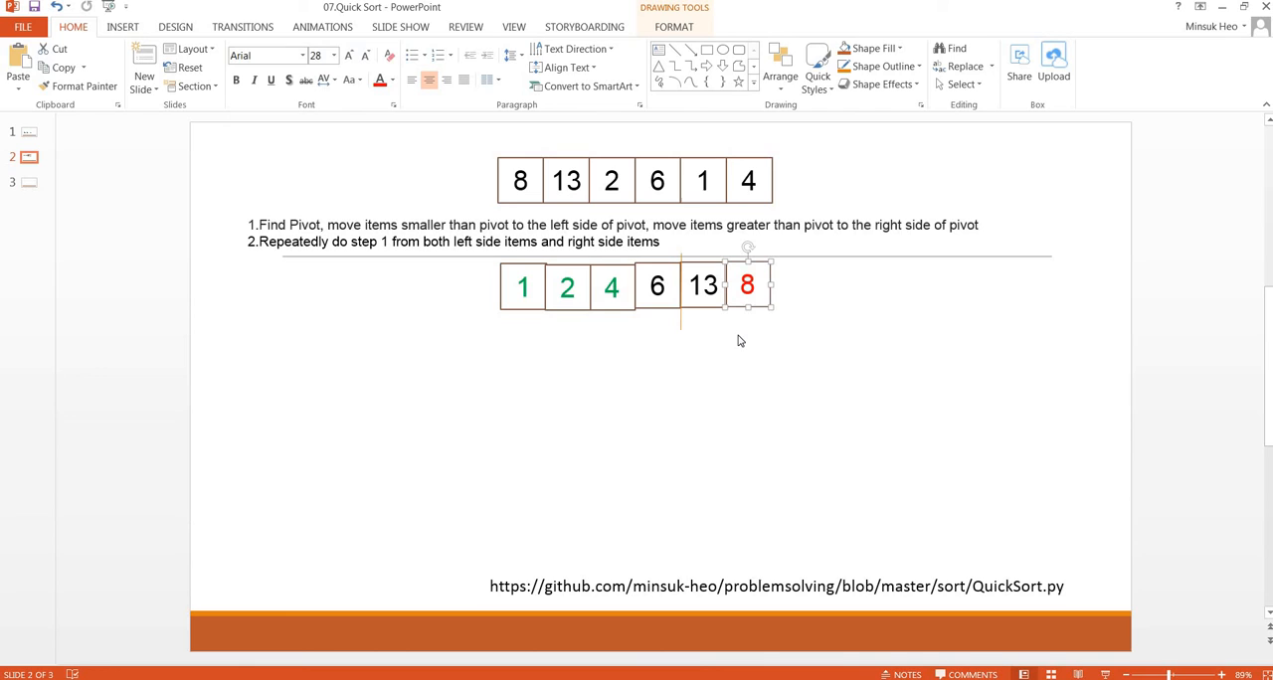
mouse_move(728, 343)
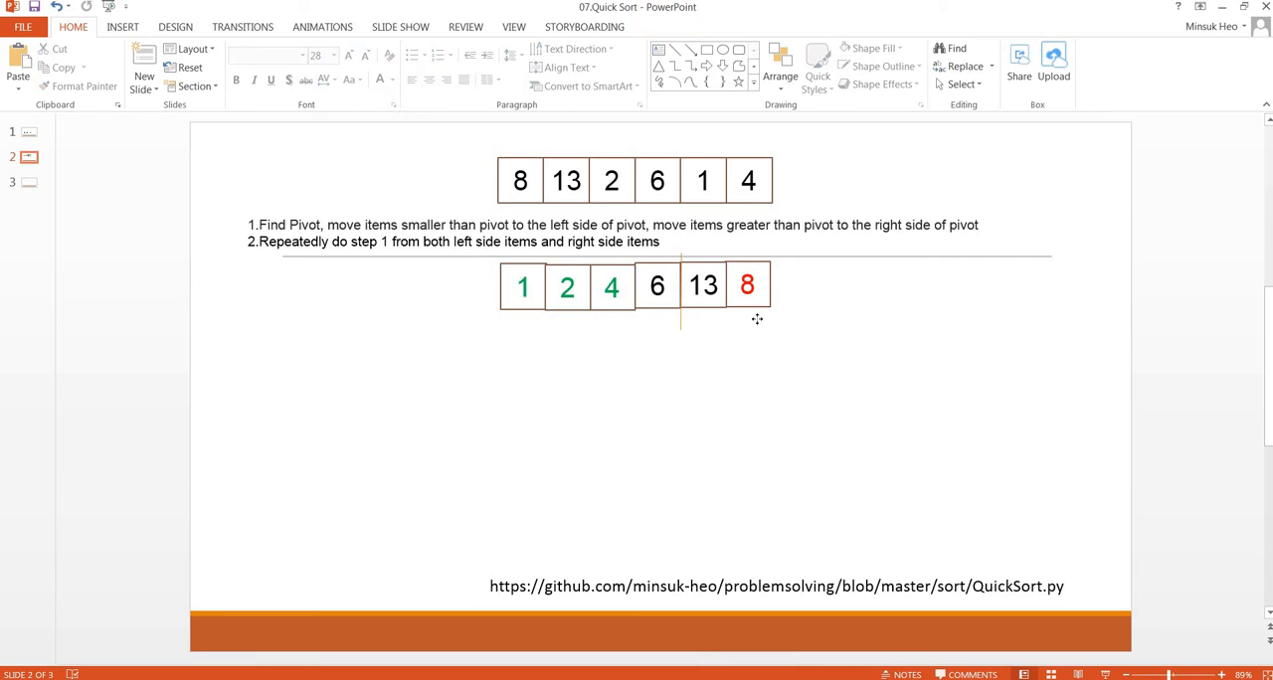
left_click_drag(748, 287, 724, 374)
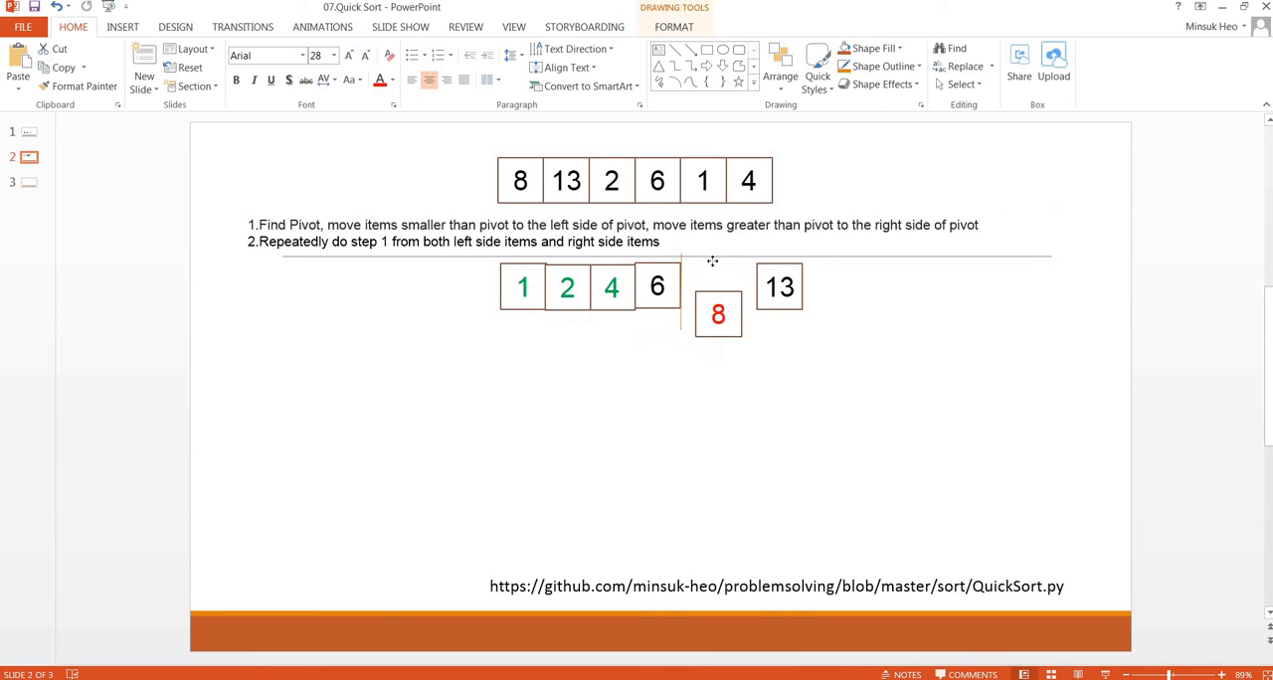
left_click_drag(718, 314, 704, 286)
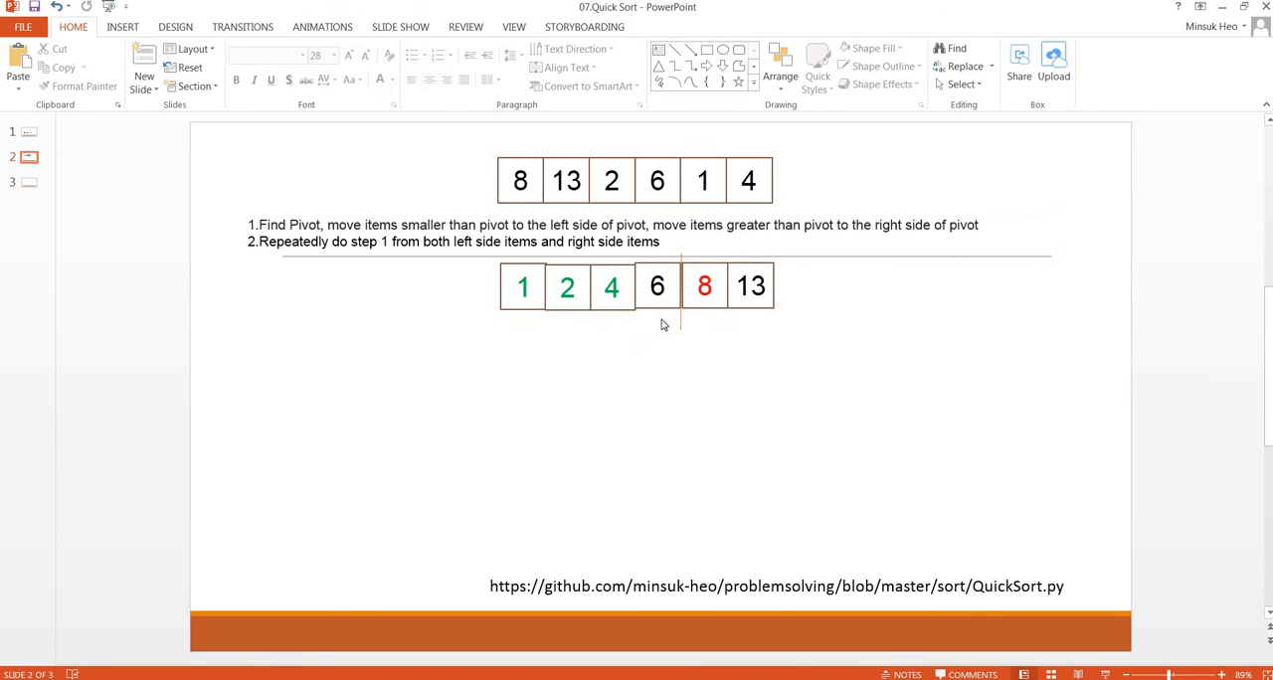
mouse_move(748, 316)
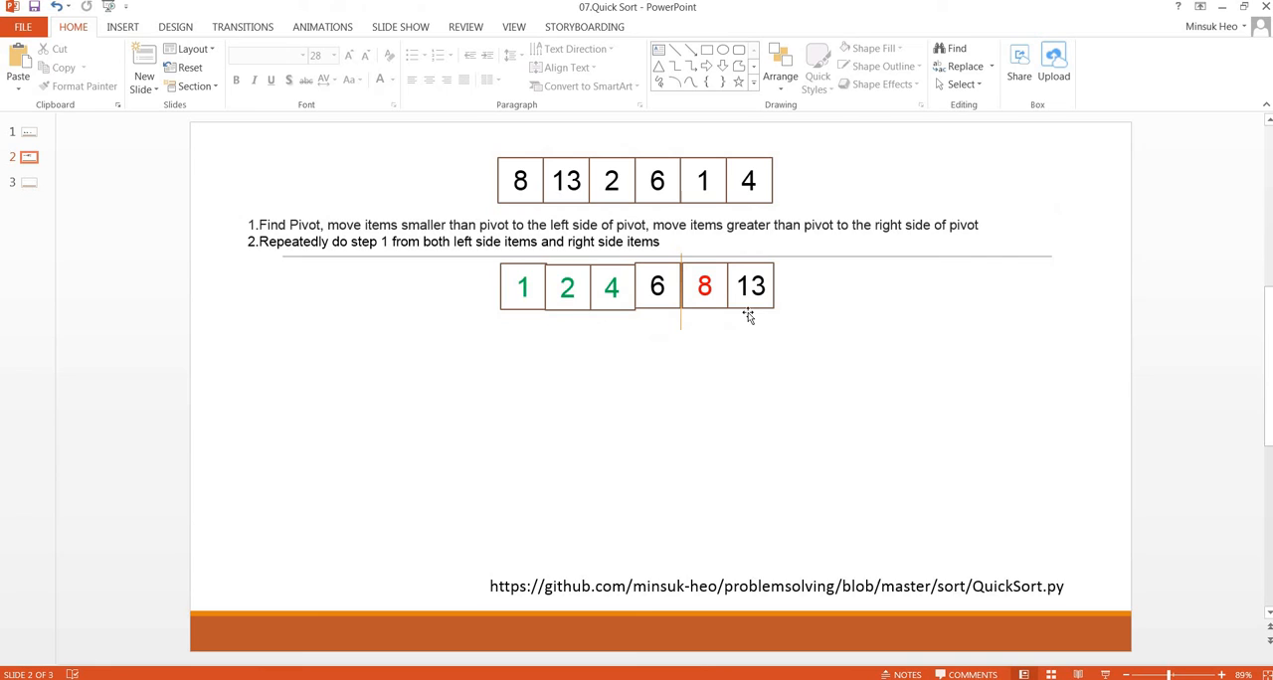
left_click(704, 286)
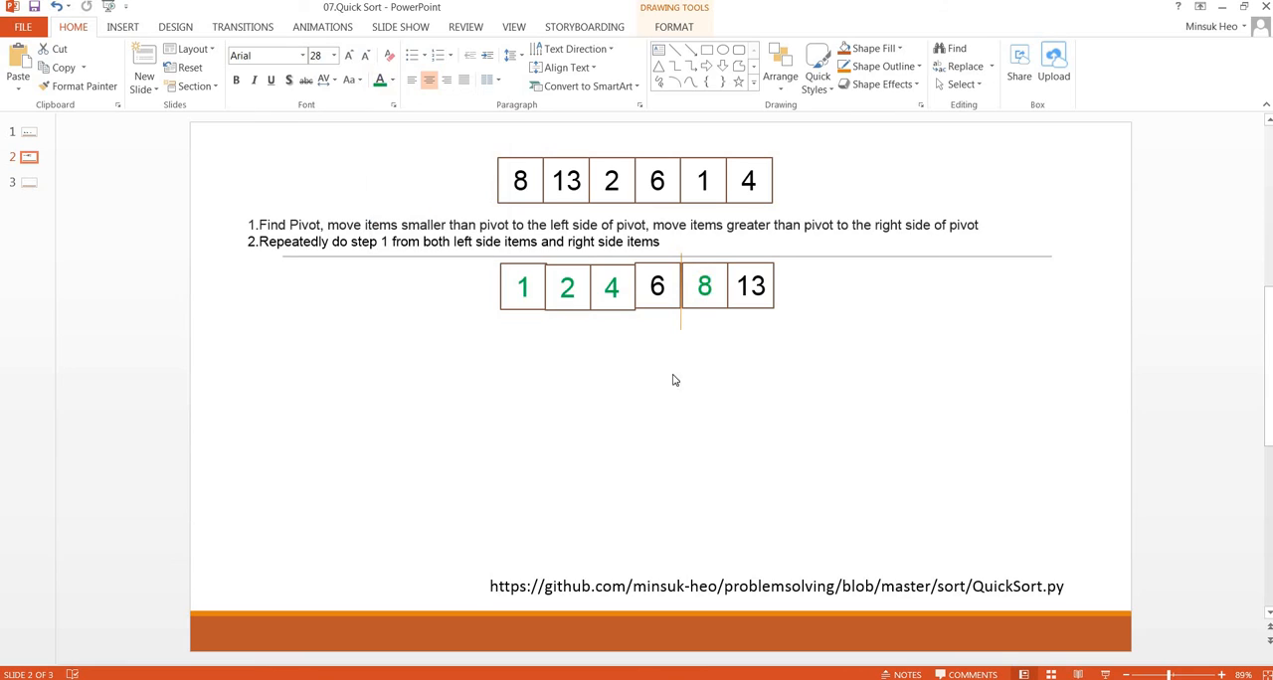
- Colour the 6 and the 13 green so the sorted row 1 2 4 6 8 13 is all green
double_click(657, 286)
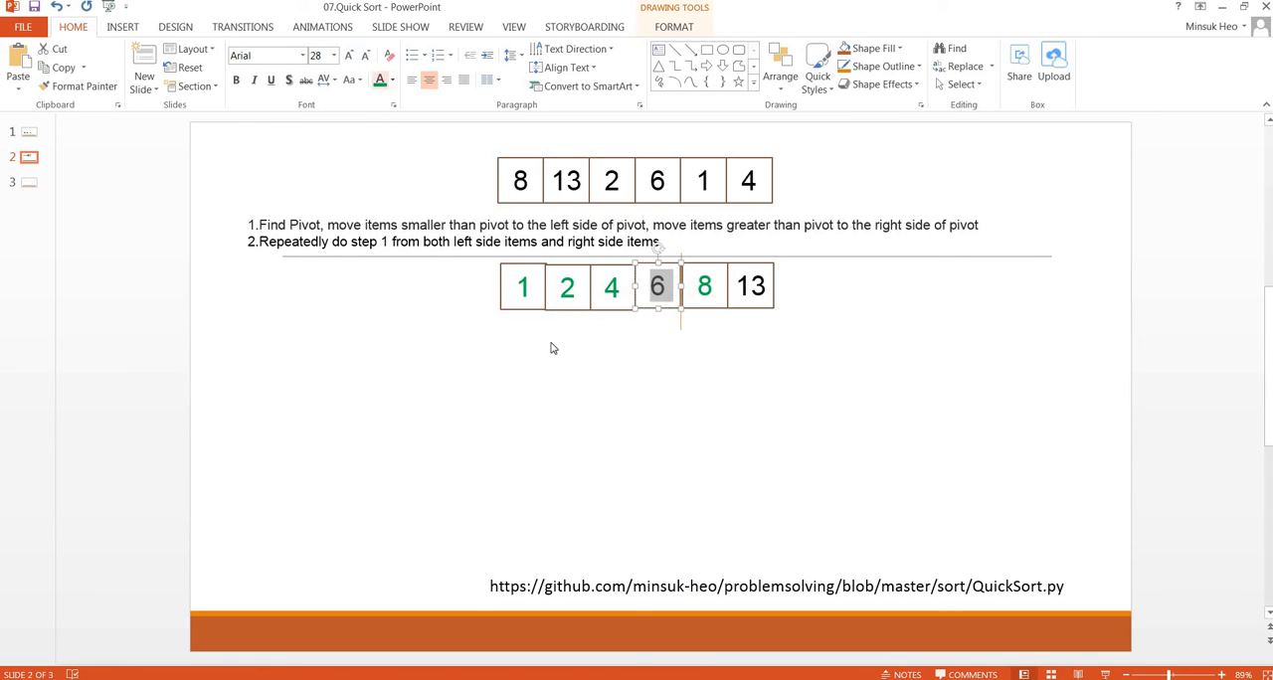
left_click(750, 286)
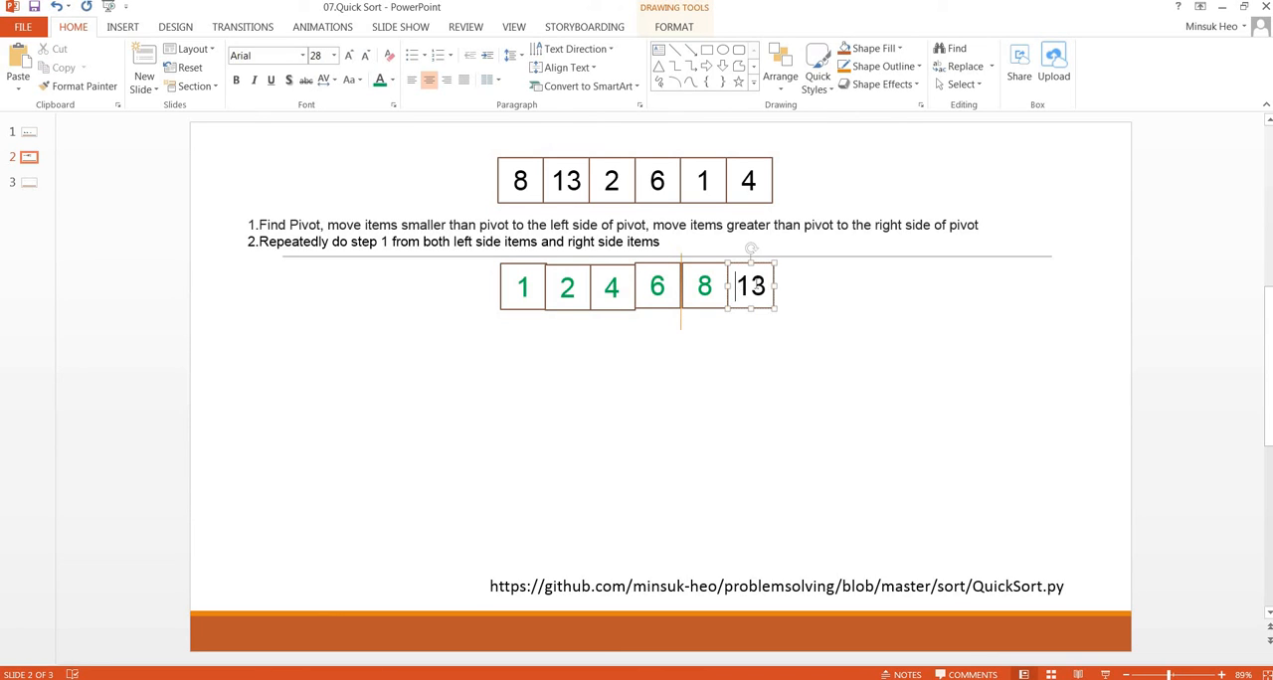
left_click(378, 80)
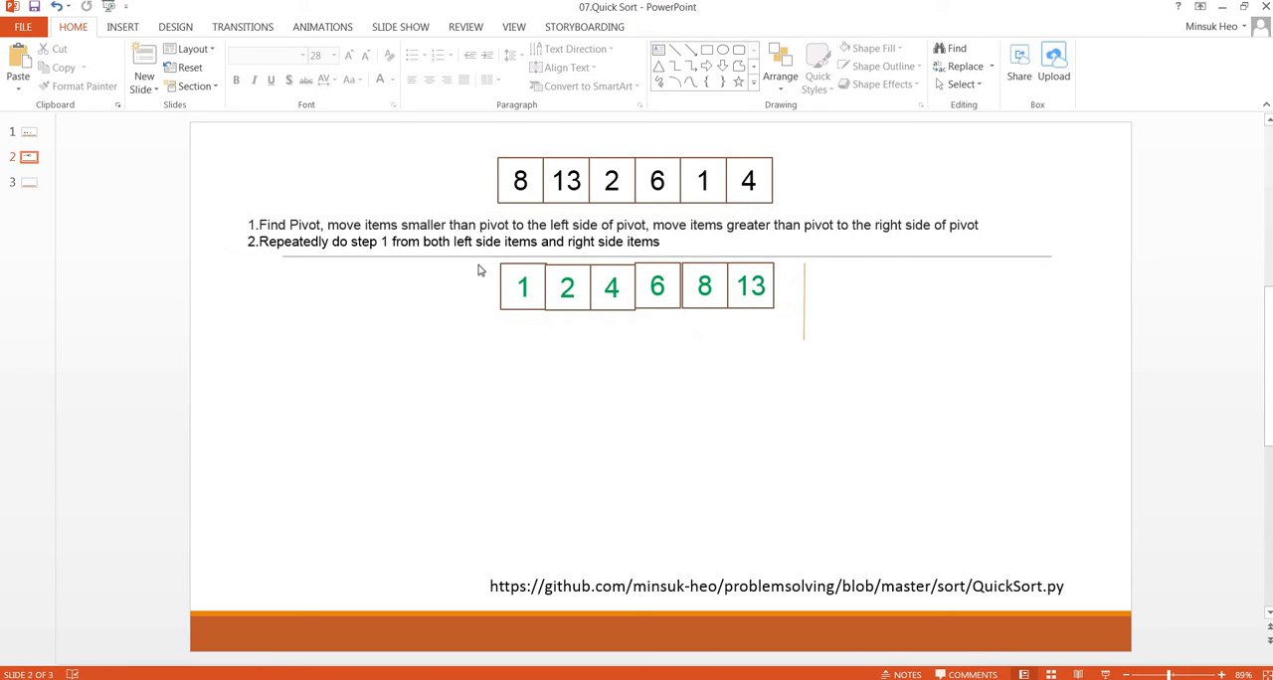
mouse_move(727, 318)
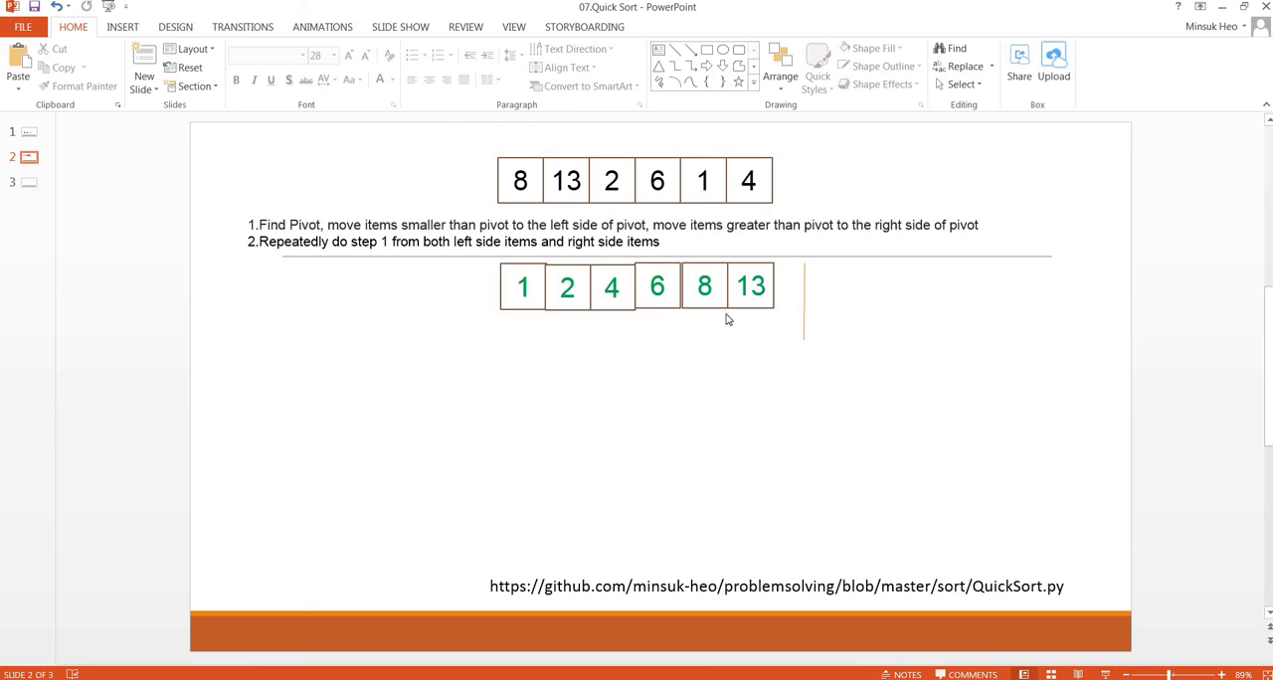
mouse_move(764, 406)
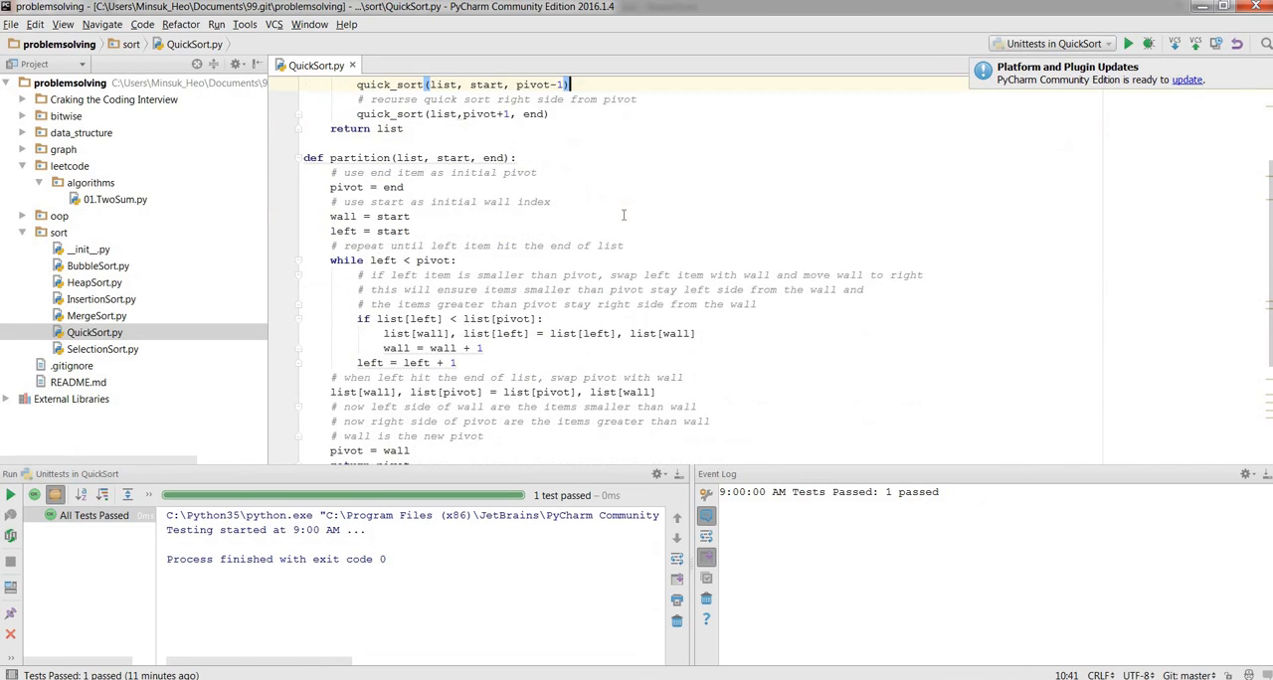
- Run 'Unittests in QuickSort' from QuickSort.py in the PyCharm Project panel
scroll("down", 3)
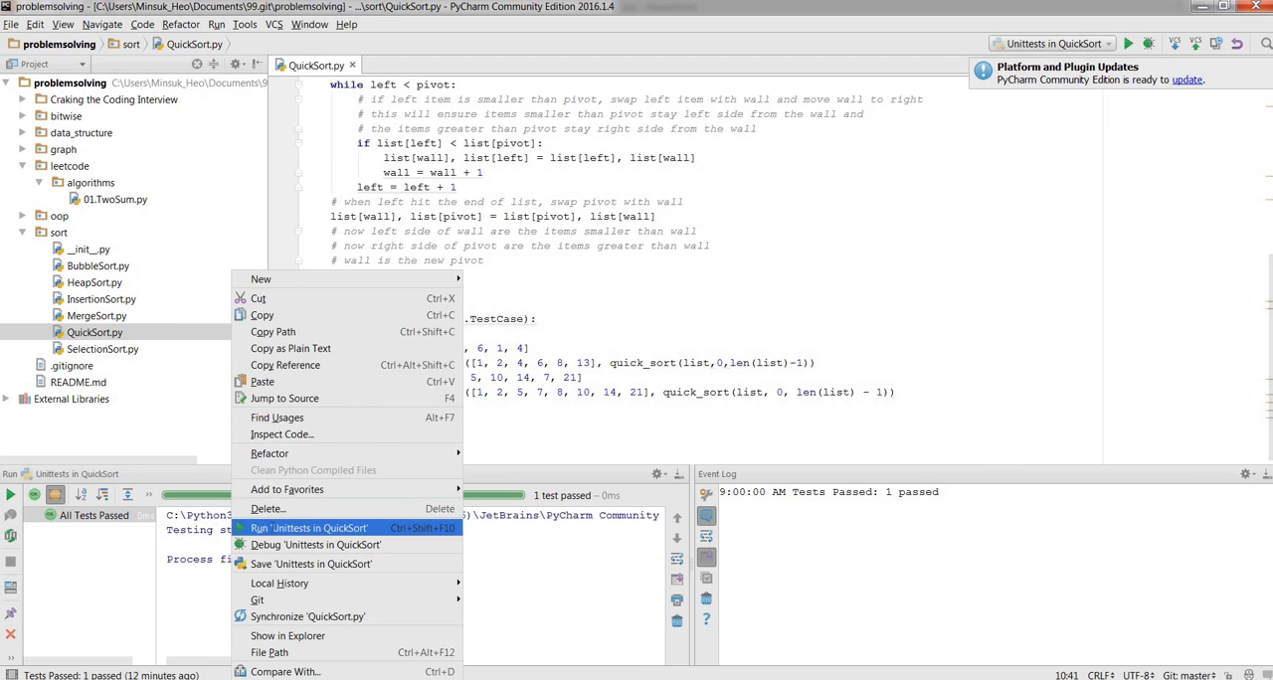
left_click(309, 529)
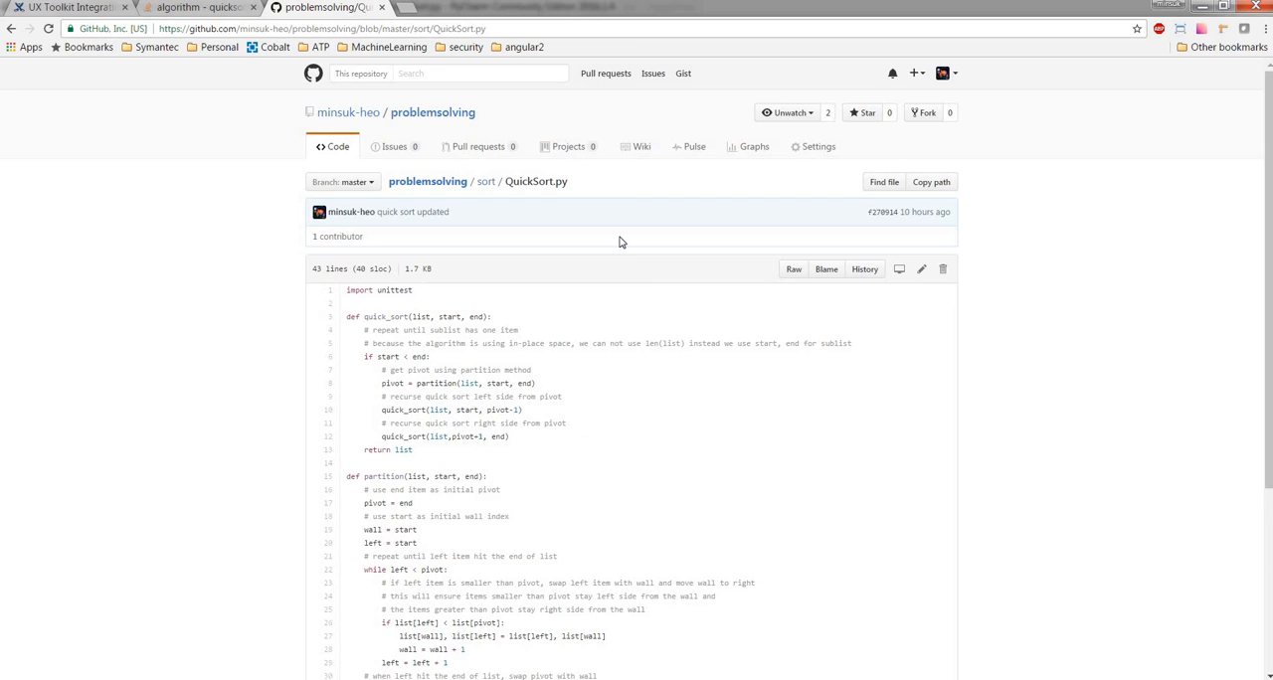
mouse_move(648, 279)
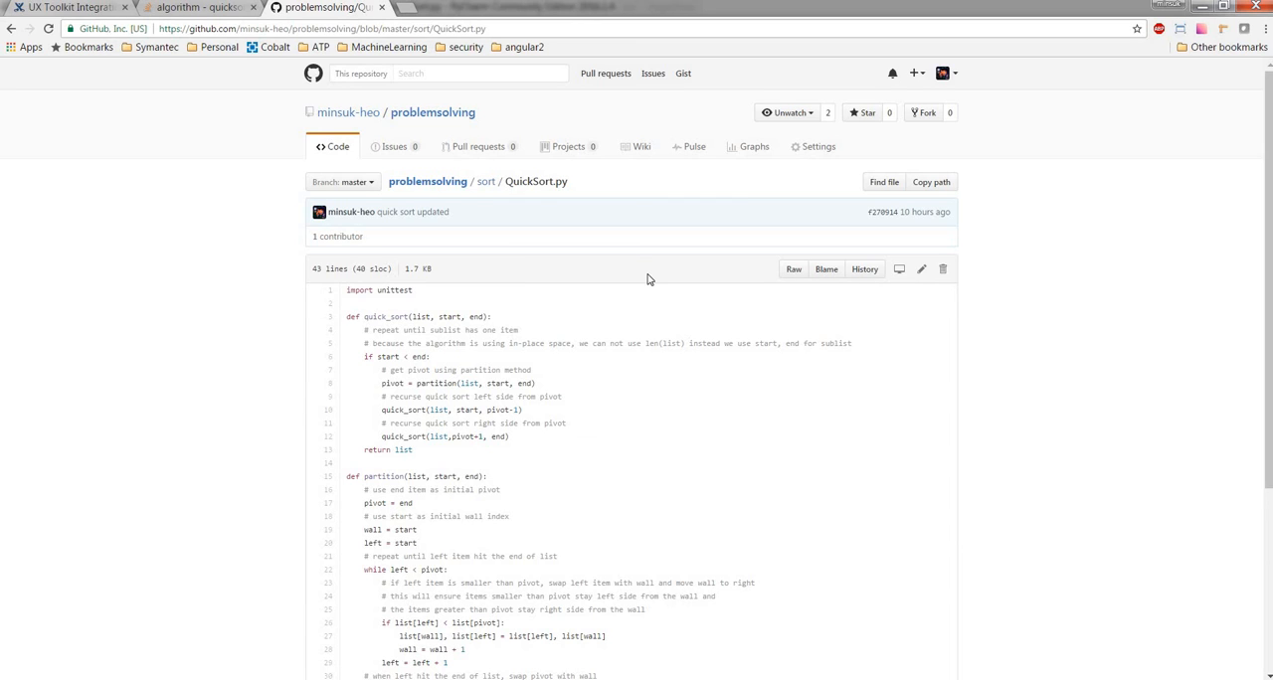